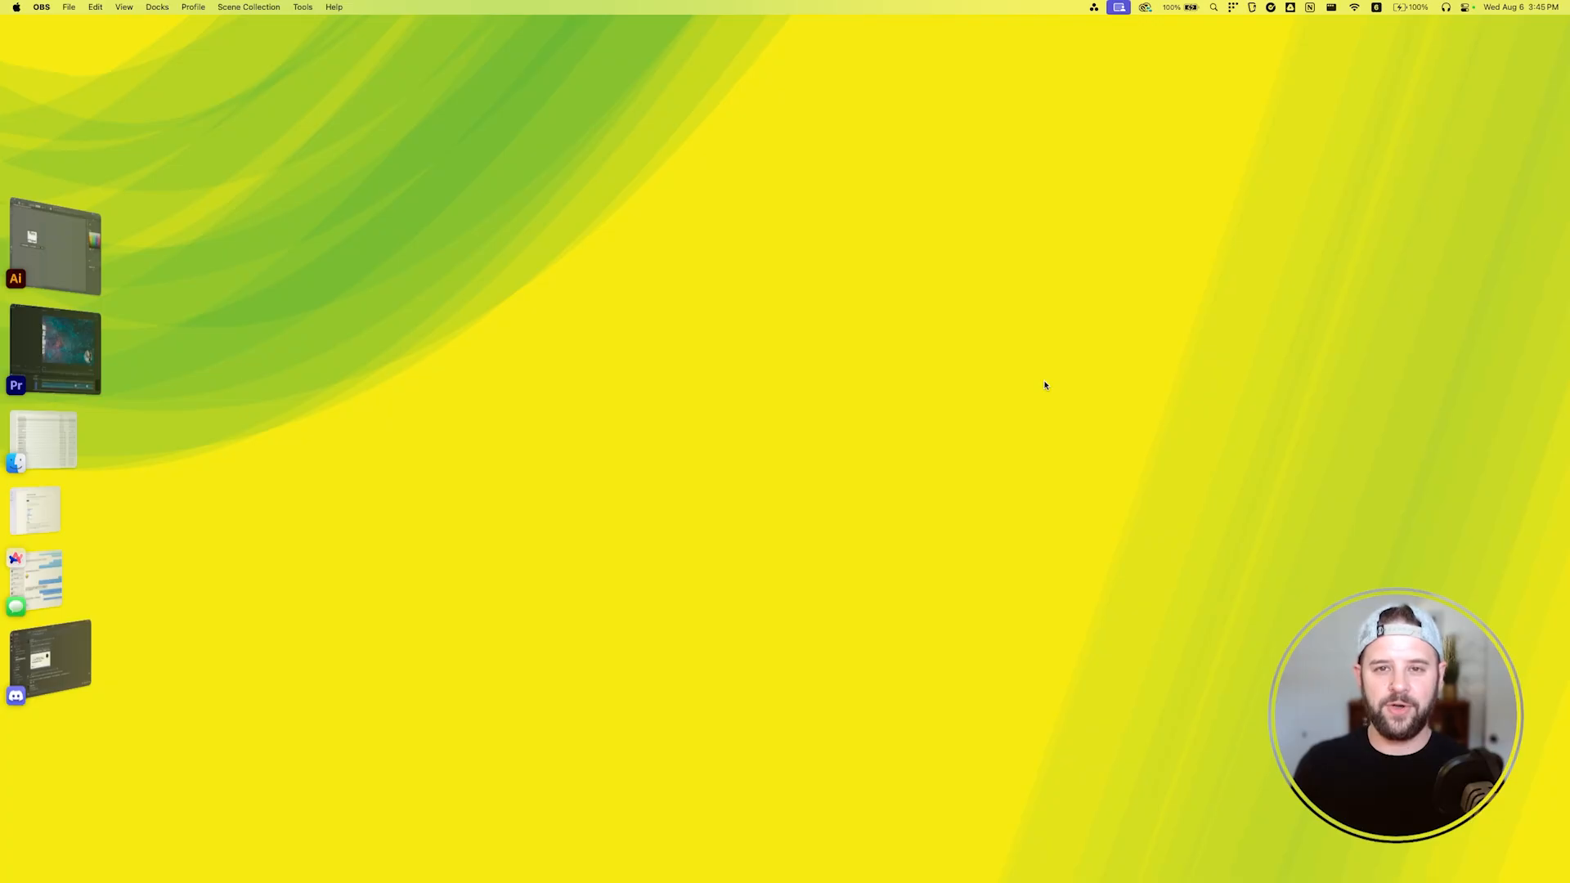
{"action": "mouse_move", "coordinate": [415, 322]}
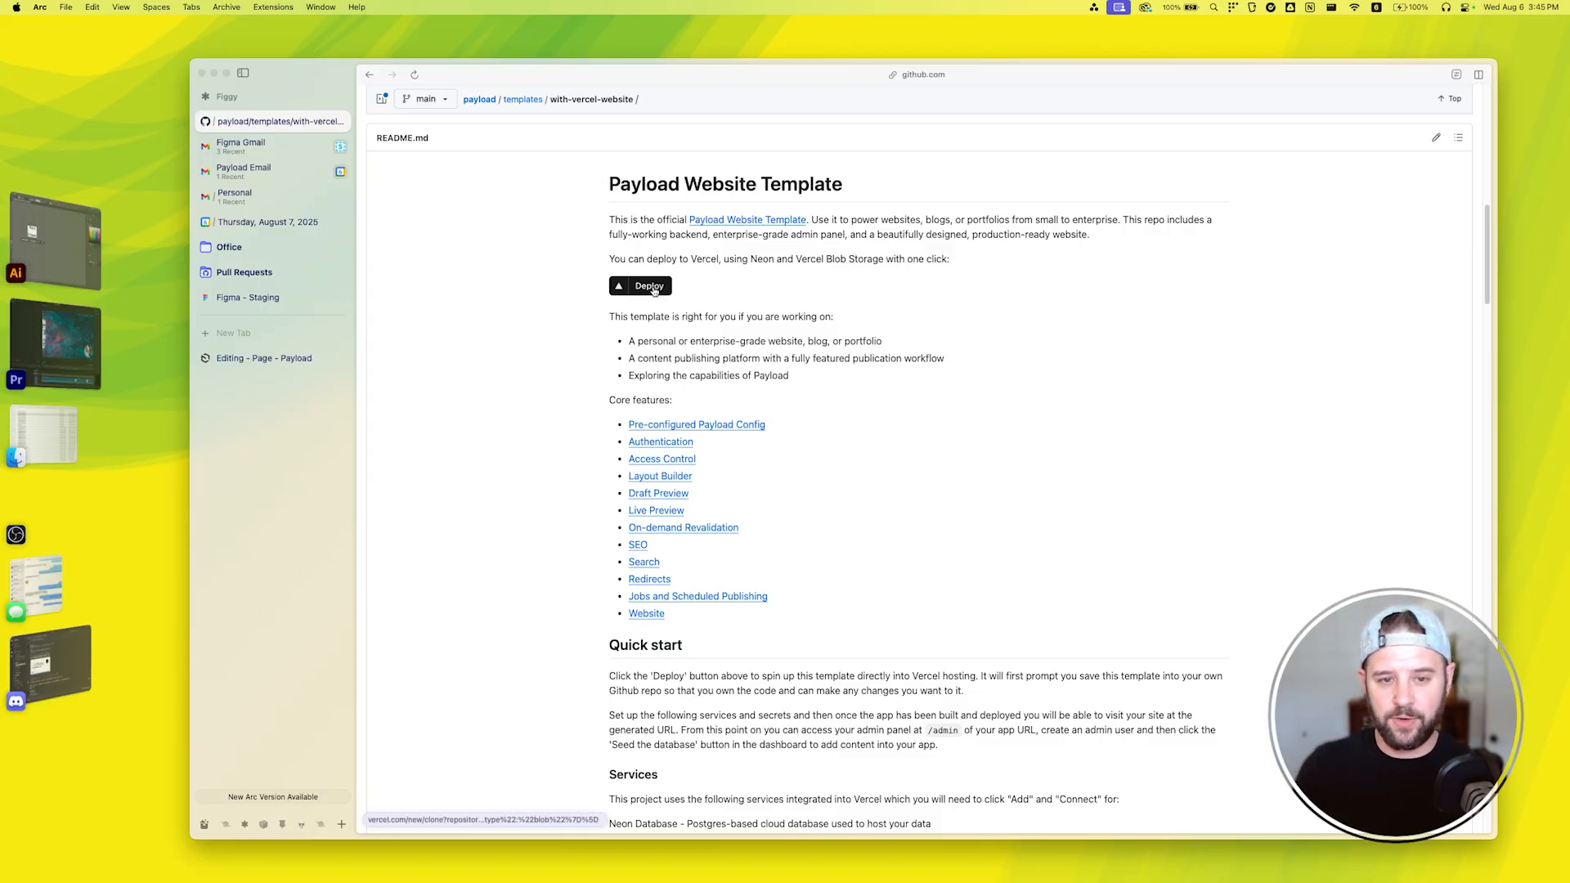
Deploy the template to Vercel and try creating a private repository with a first name.
{"action": "left_click", "coordinate": [640, 285]}
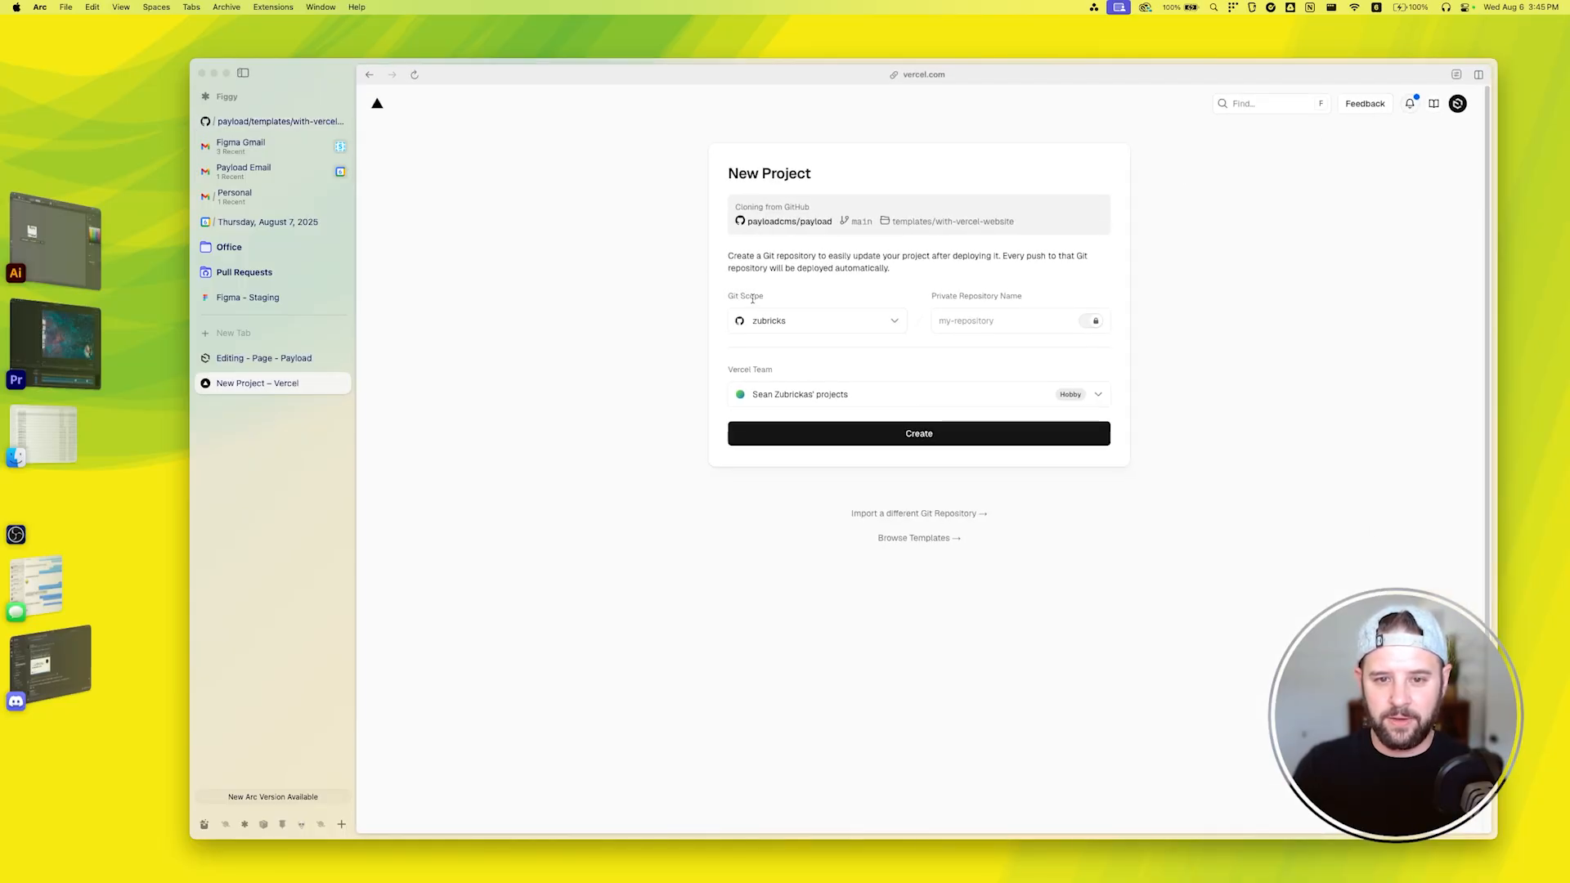
{"action": "double_click", "coordinate": [752, 296]}
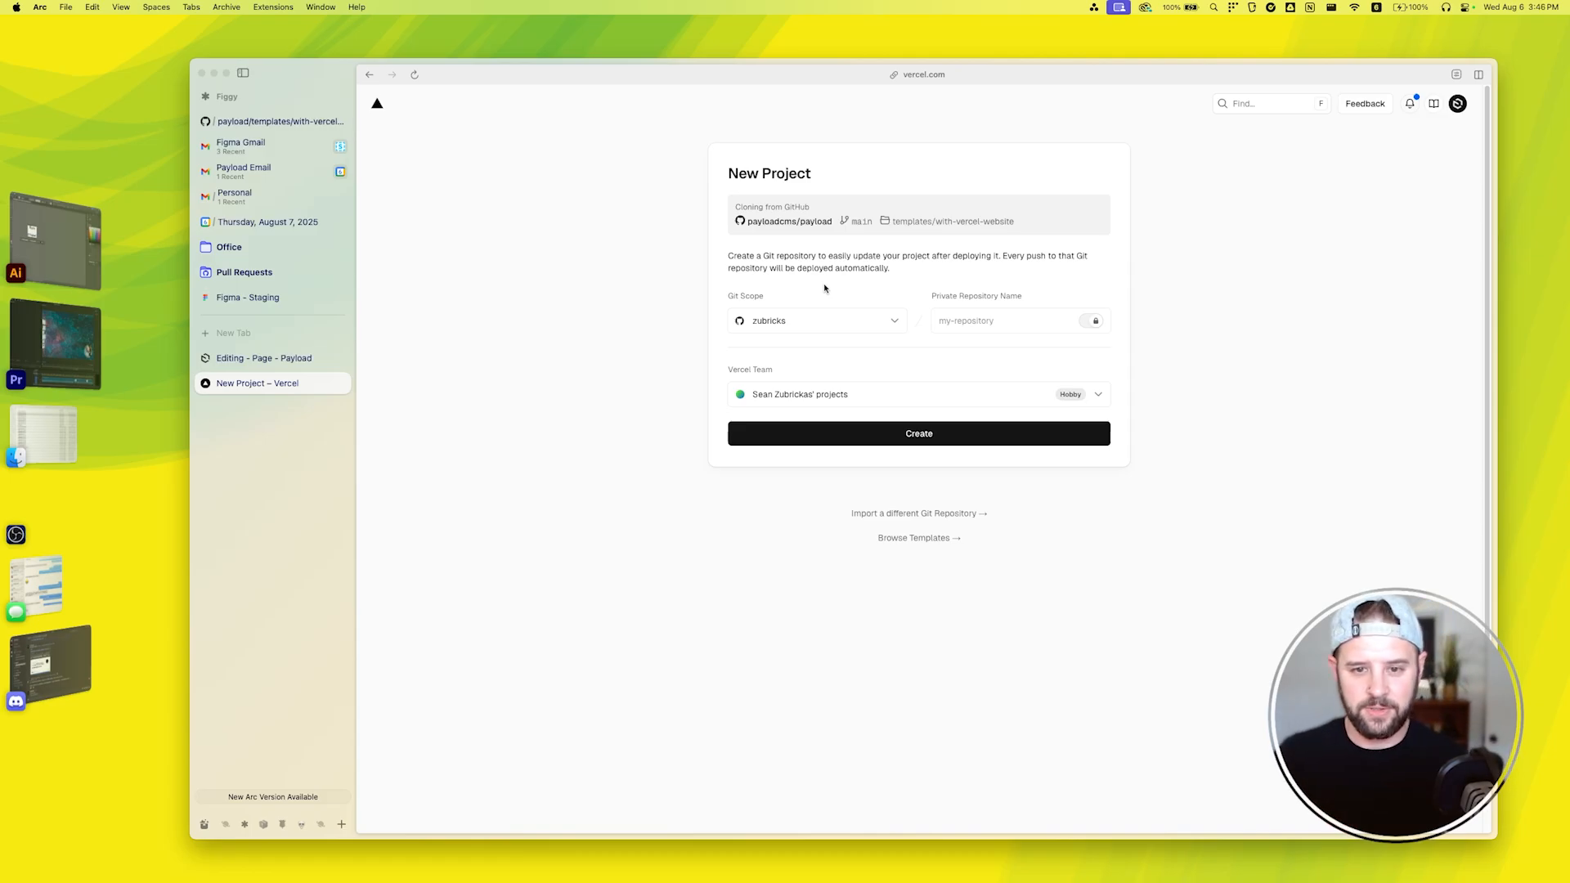
{"action": "type", "text": "one-click-deploy"}
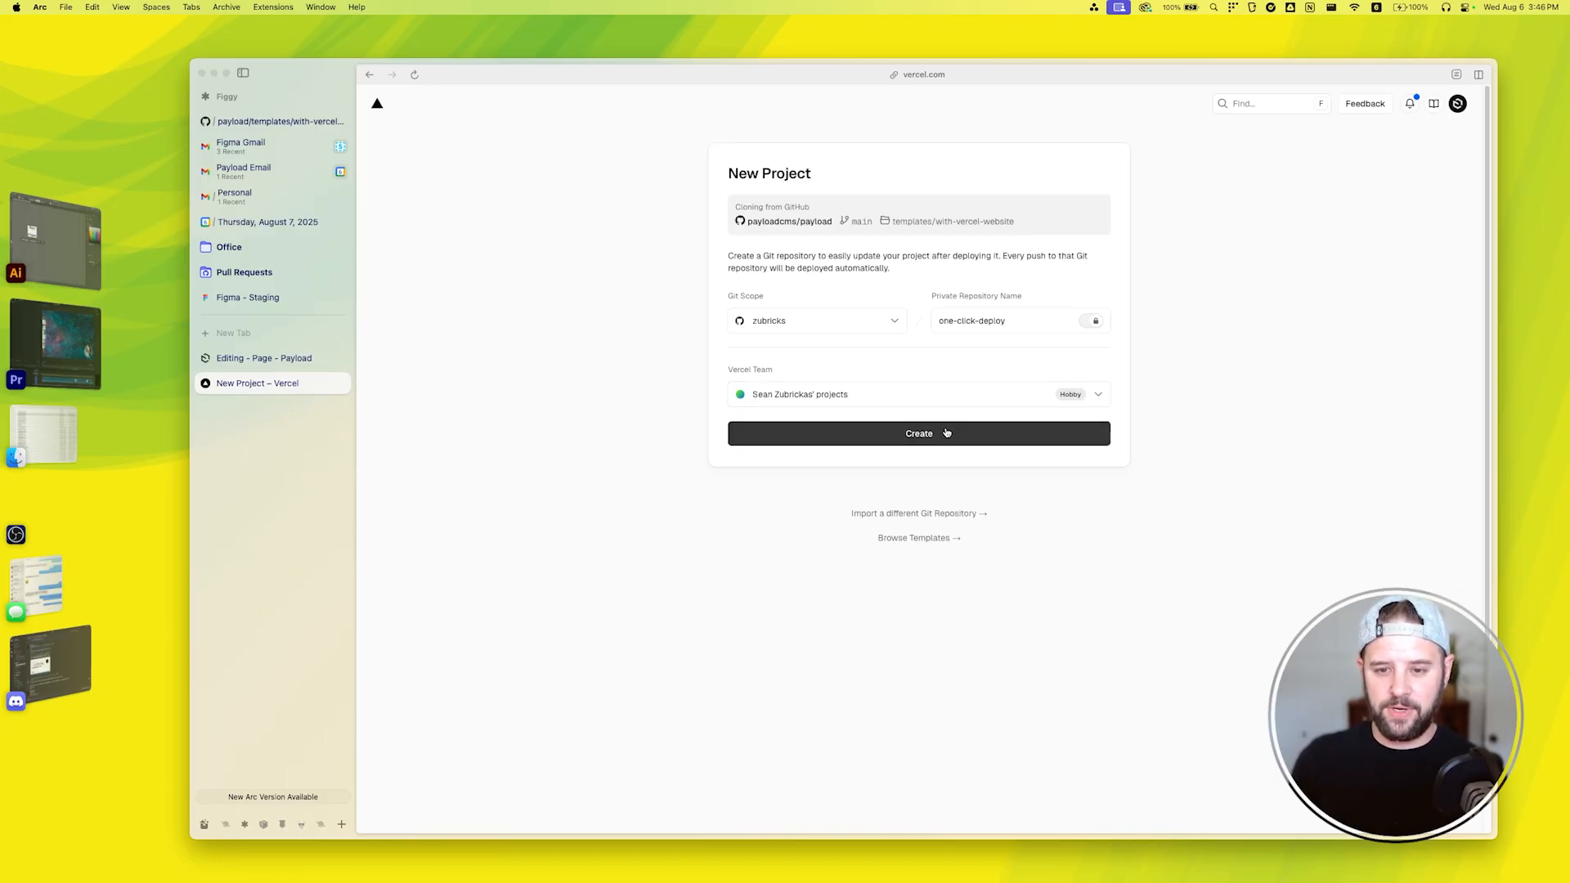
{"action": "left_click", "coordinate": [918, 432]}
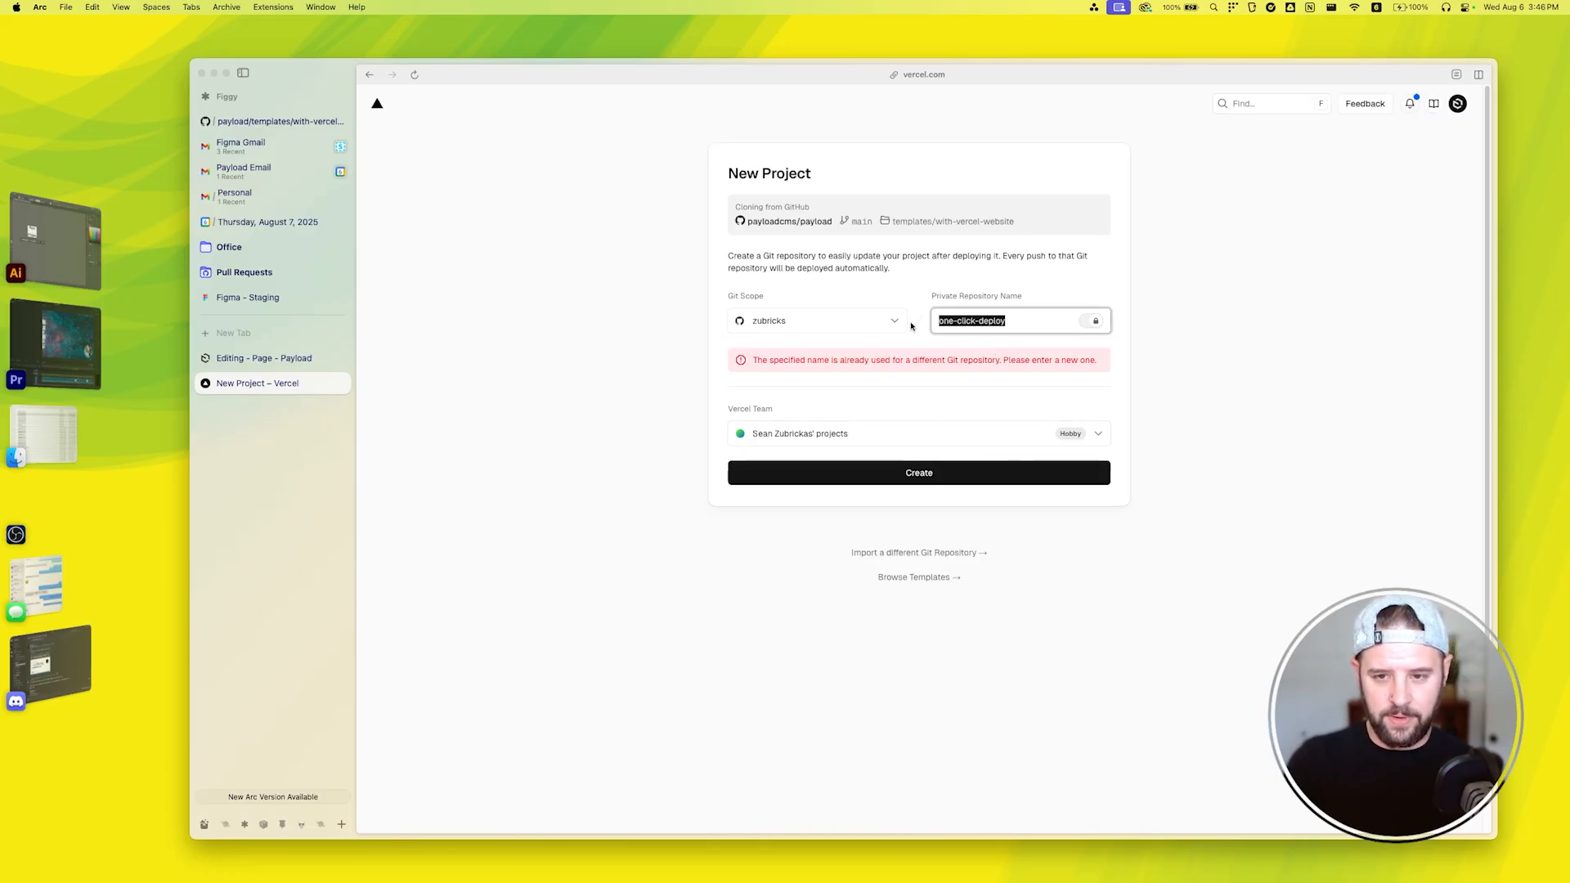
Resolve the duplicate-name error by creating the repository as 'one-click-ver...' instead.
{"action": "type", "text": "one-click-vercel-tem"}
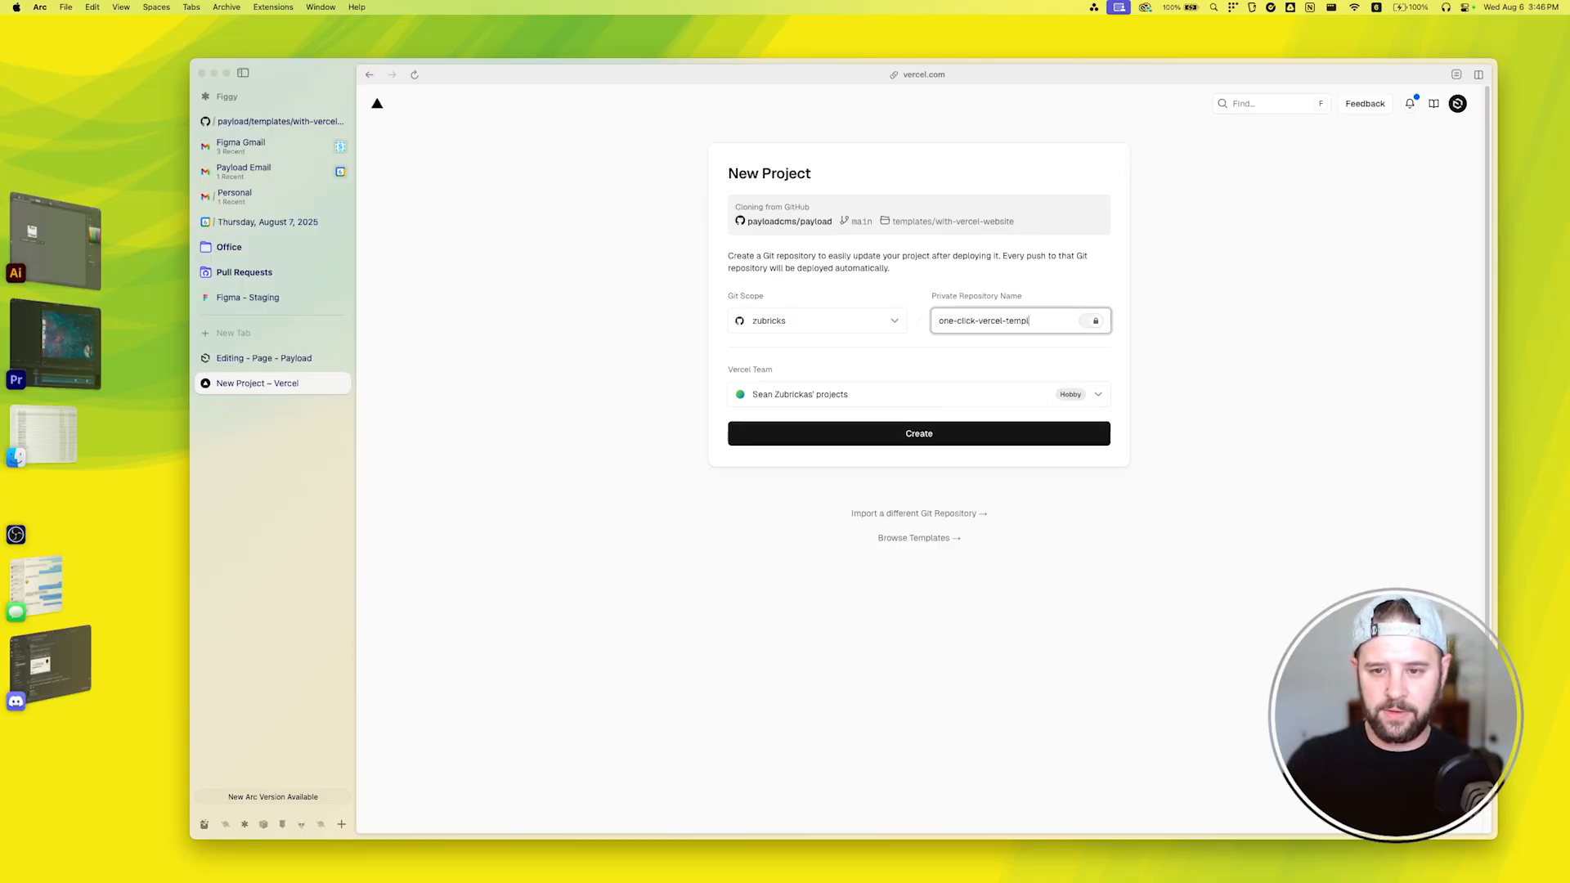
{"action": "left_click", "coordinate": [917, 432]}
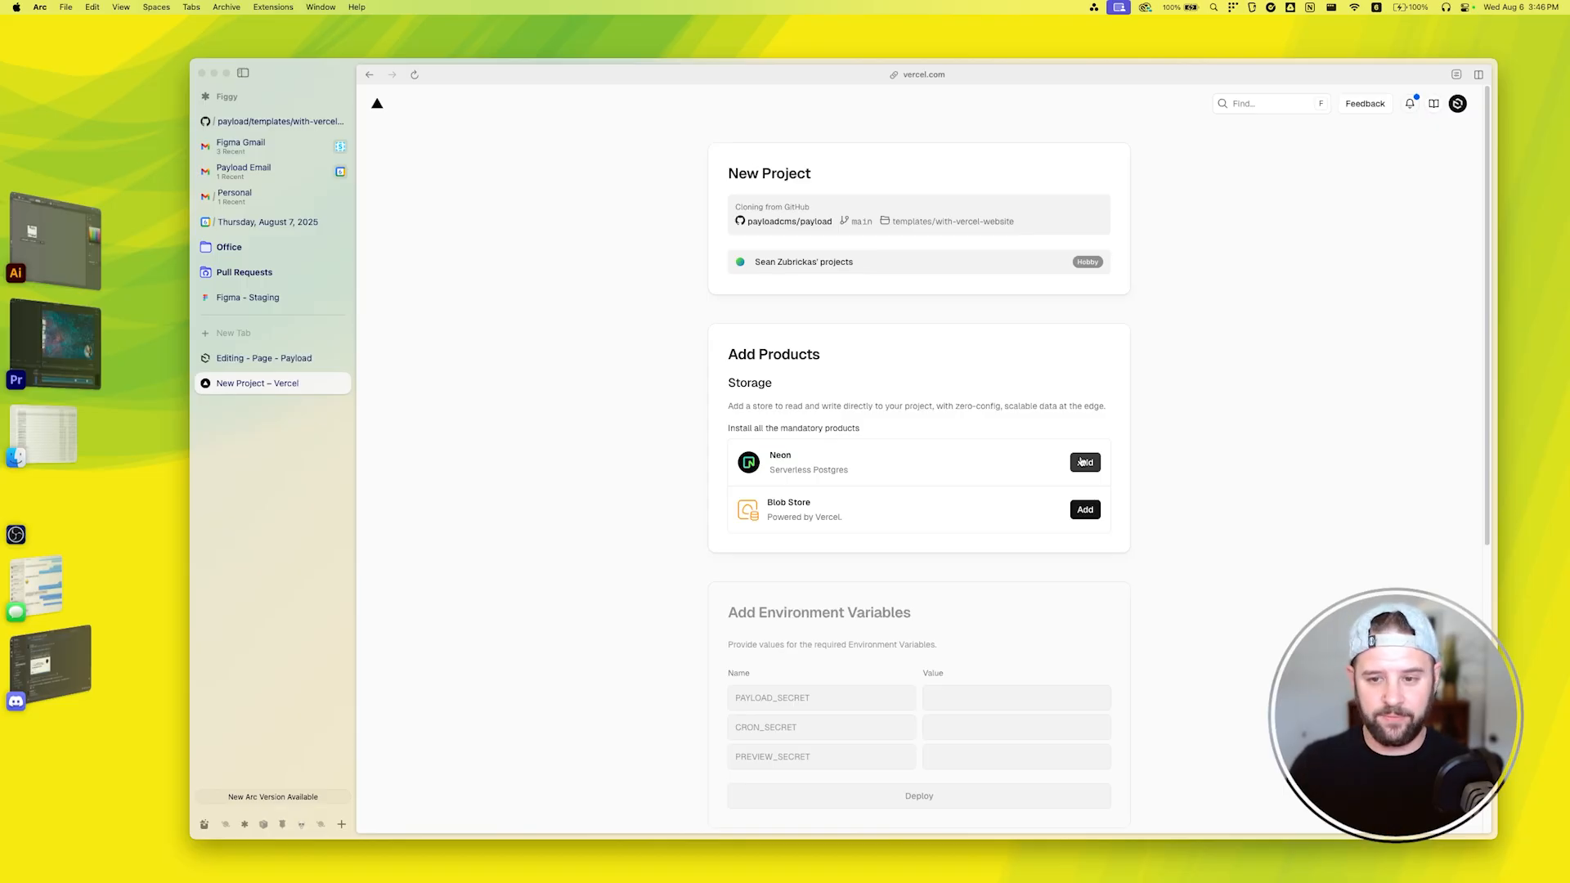
Add a Neon Postgres database in the Washington, D.C. region on the free plan.
{"action": "left_click", "coordinate": [1084, 461]}
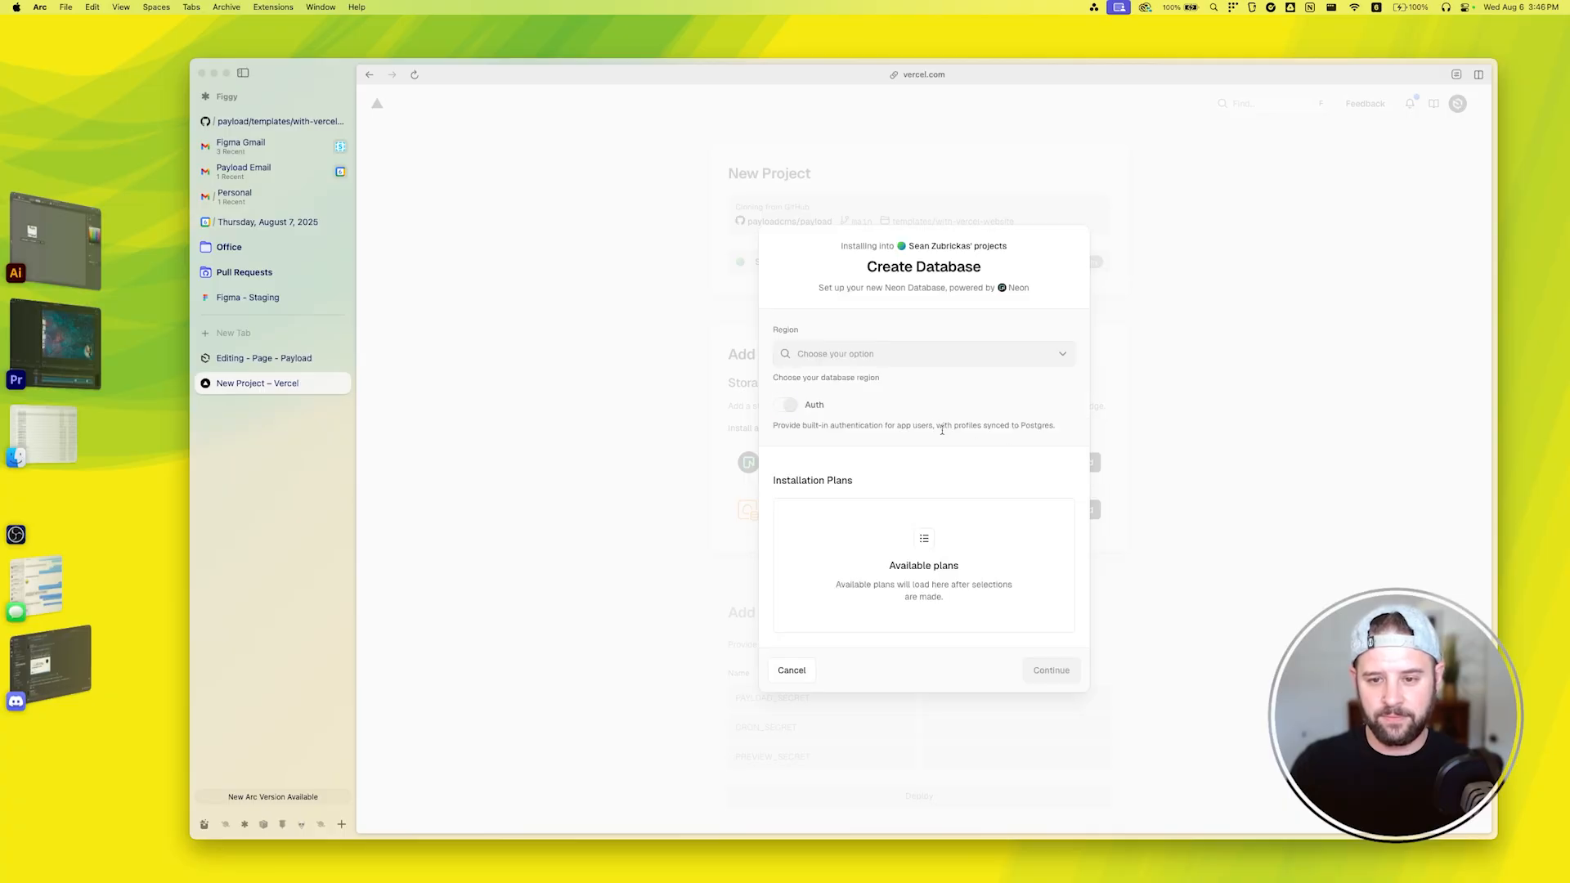
{"action": "left_click", "coordinate": [921, 354]}
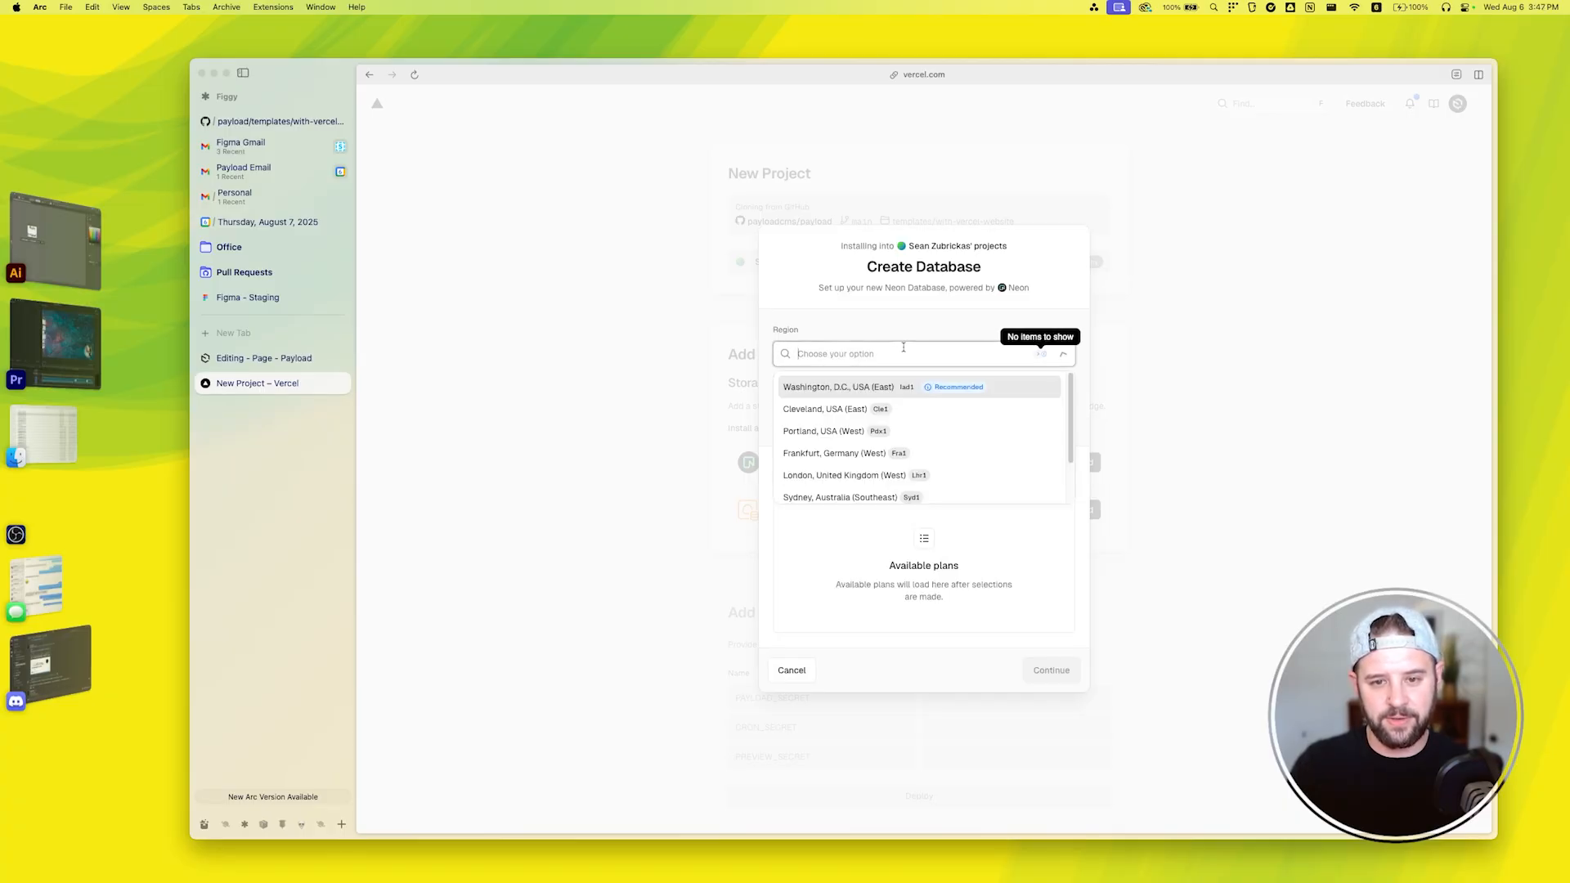
{"action": "left_click", "coordinate": [837, 386]}
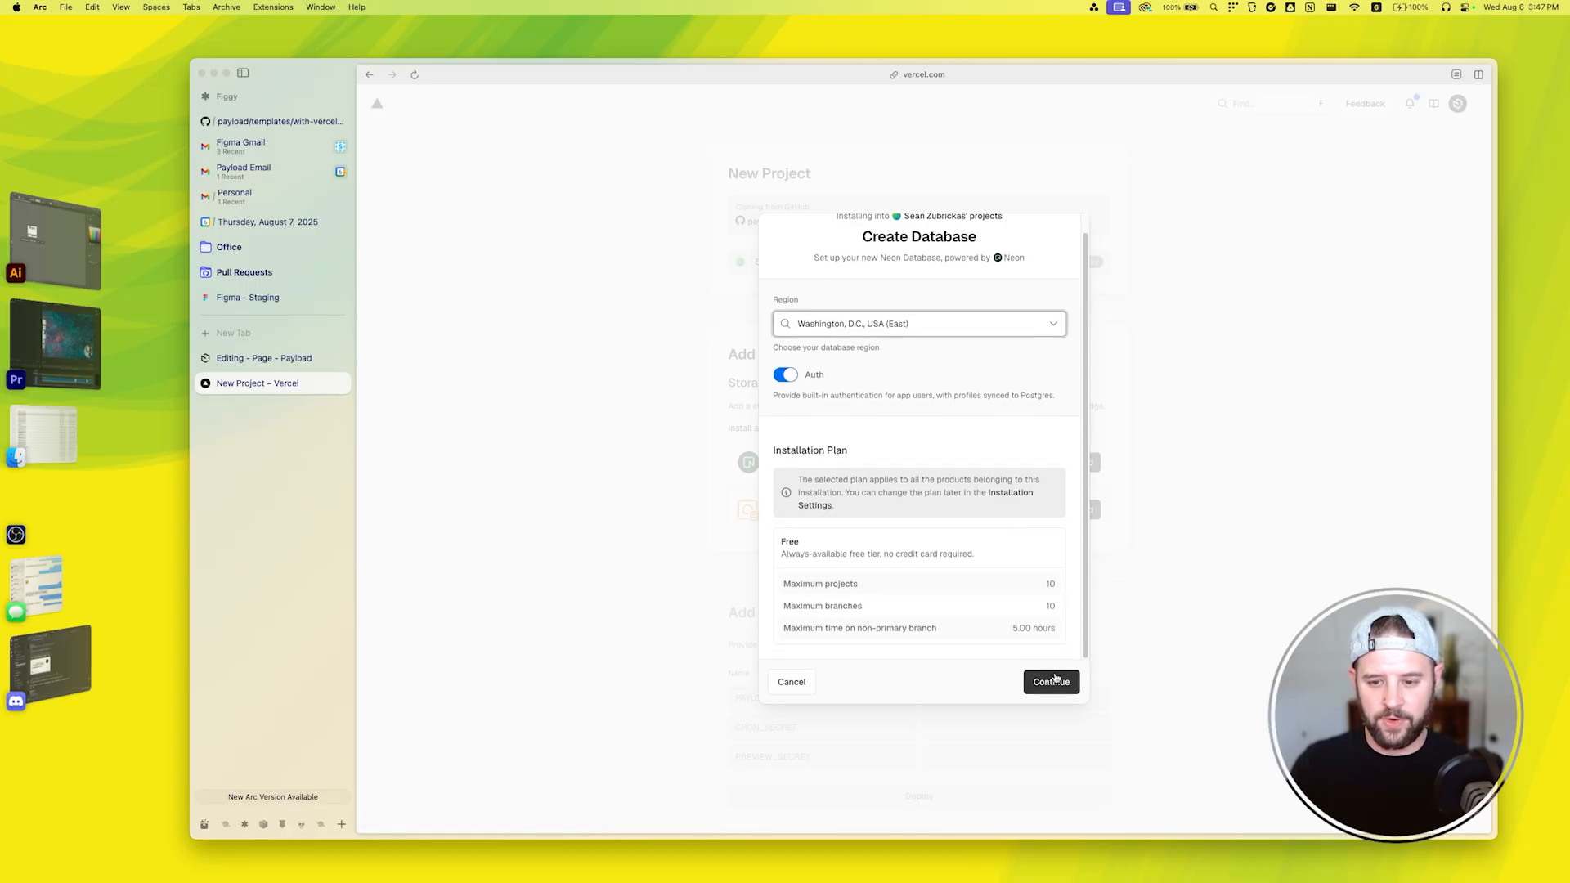
{"action": "left_click", "coordinate": [1051, 683]}
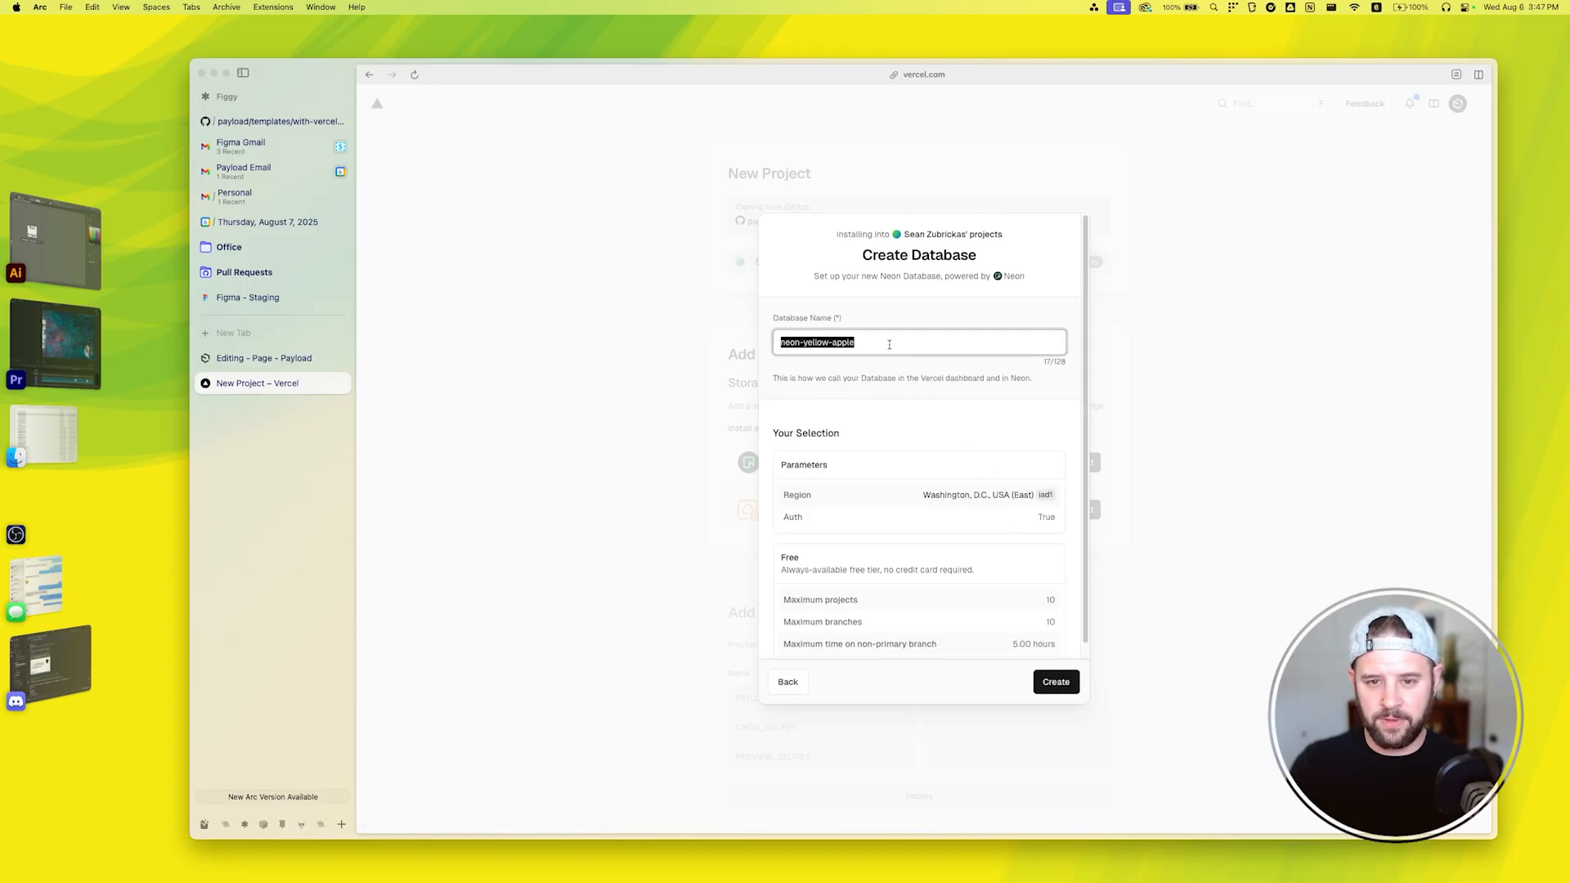
Create the neon-yellow-apple database and connect it to the project.
{"action": "left_click", "coordinate": [1055, 682]}
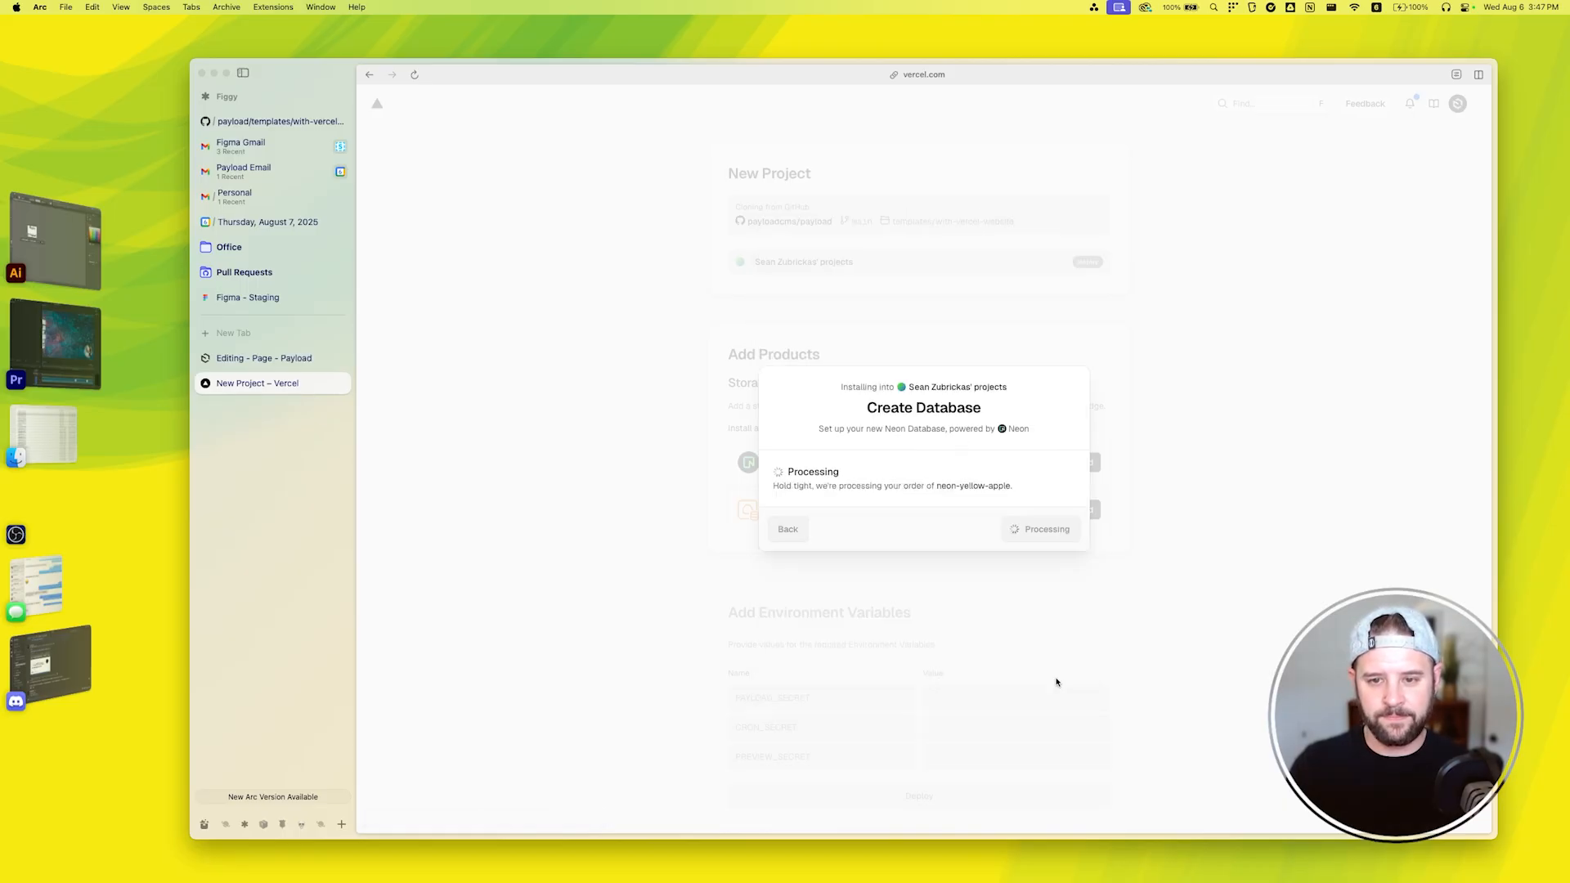
{"action": "mouse_move", "coordinate": [1037, 568]}
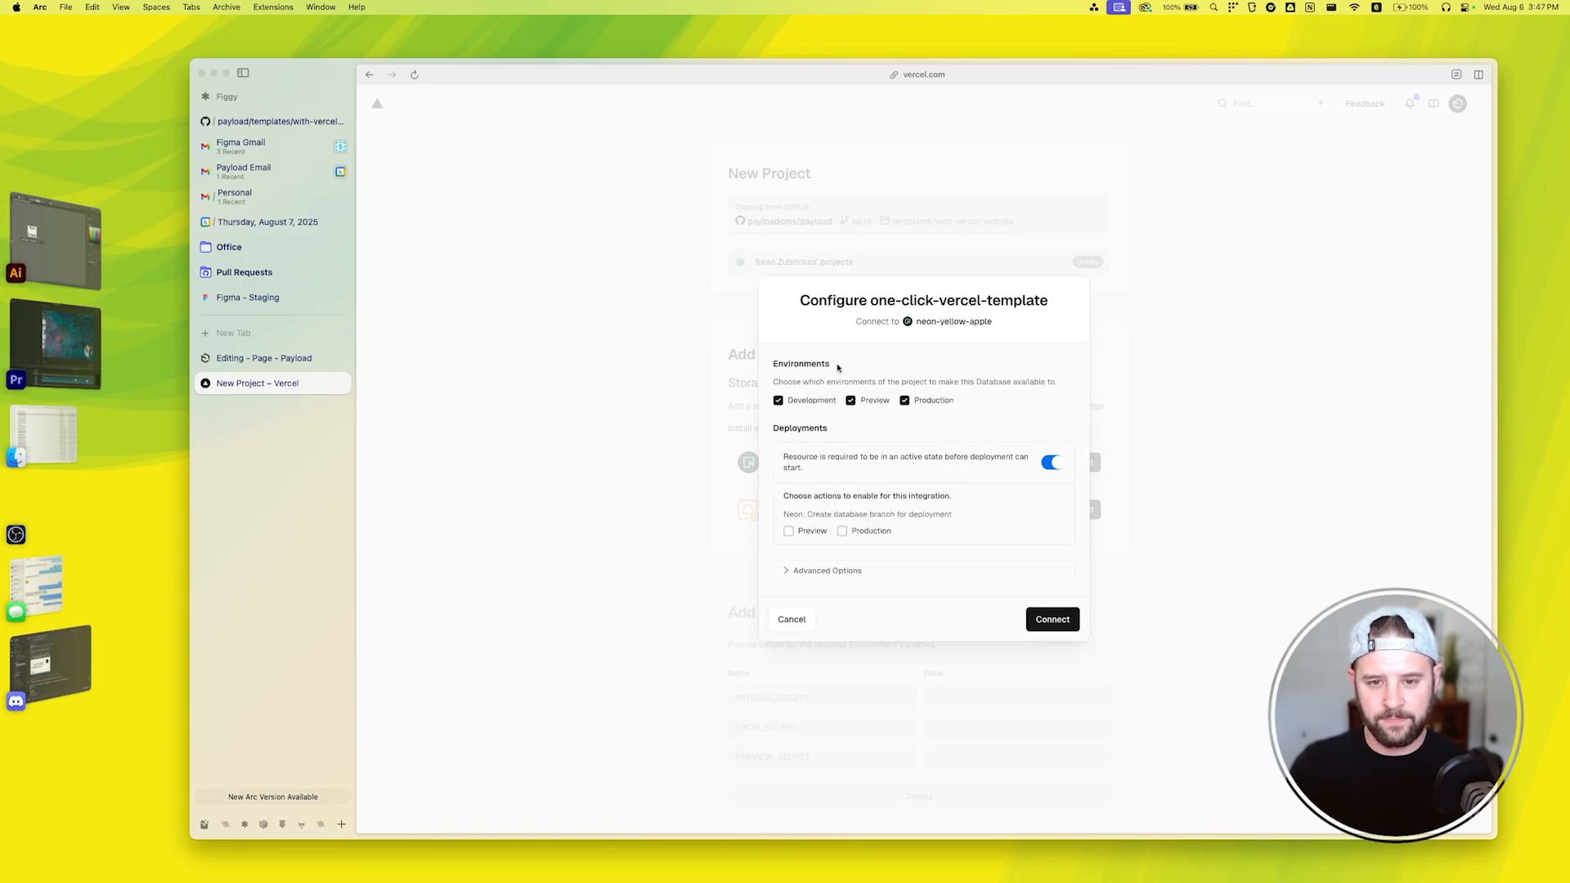
{"action": "left_click", "coordinate": [1052, 619]}
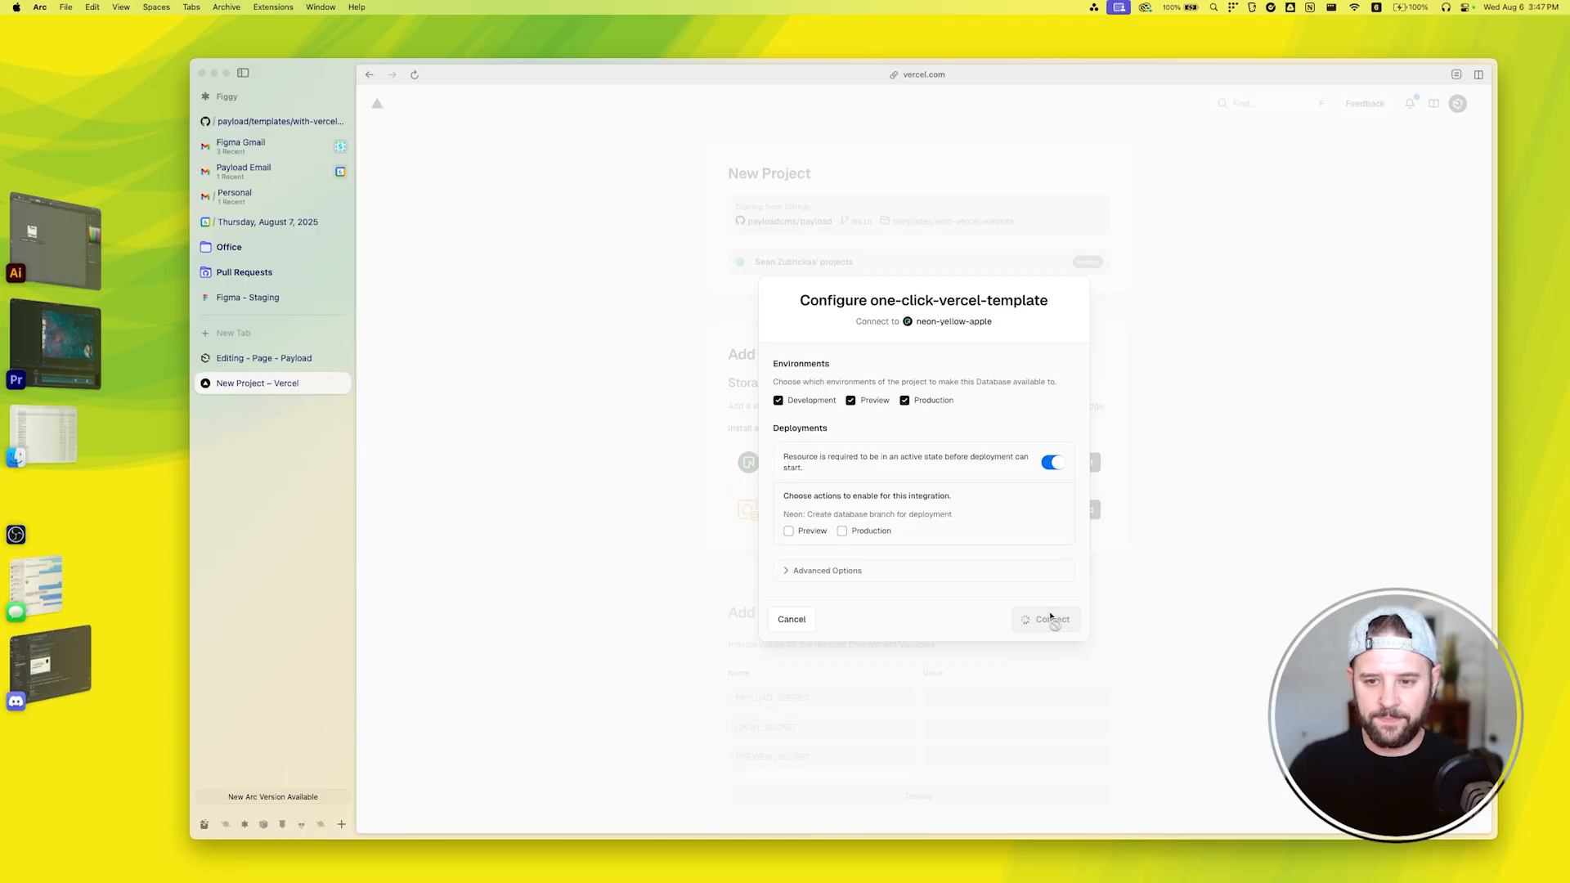
{"action": "left_click", "coordinate": [1050, 619]}
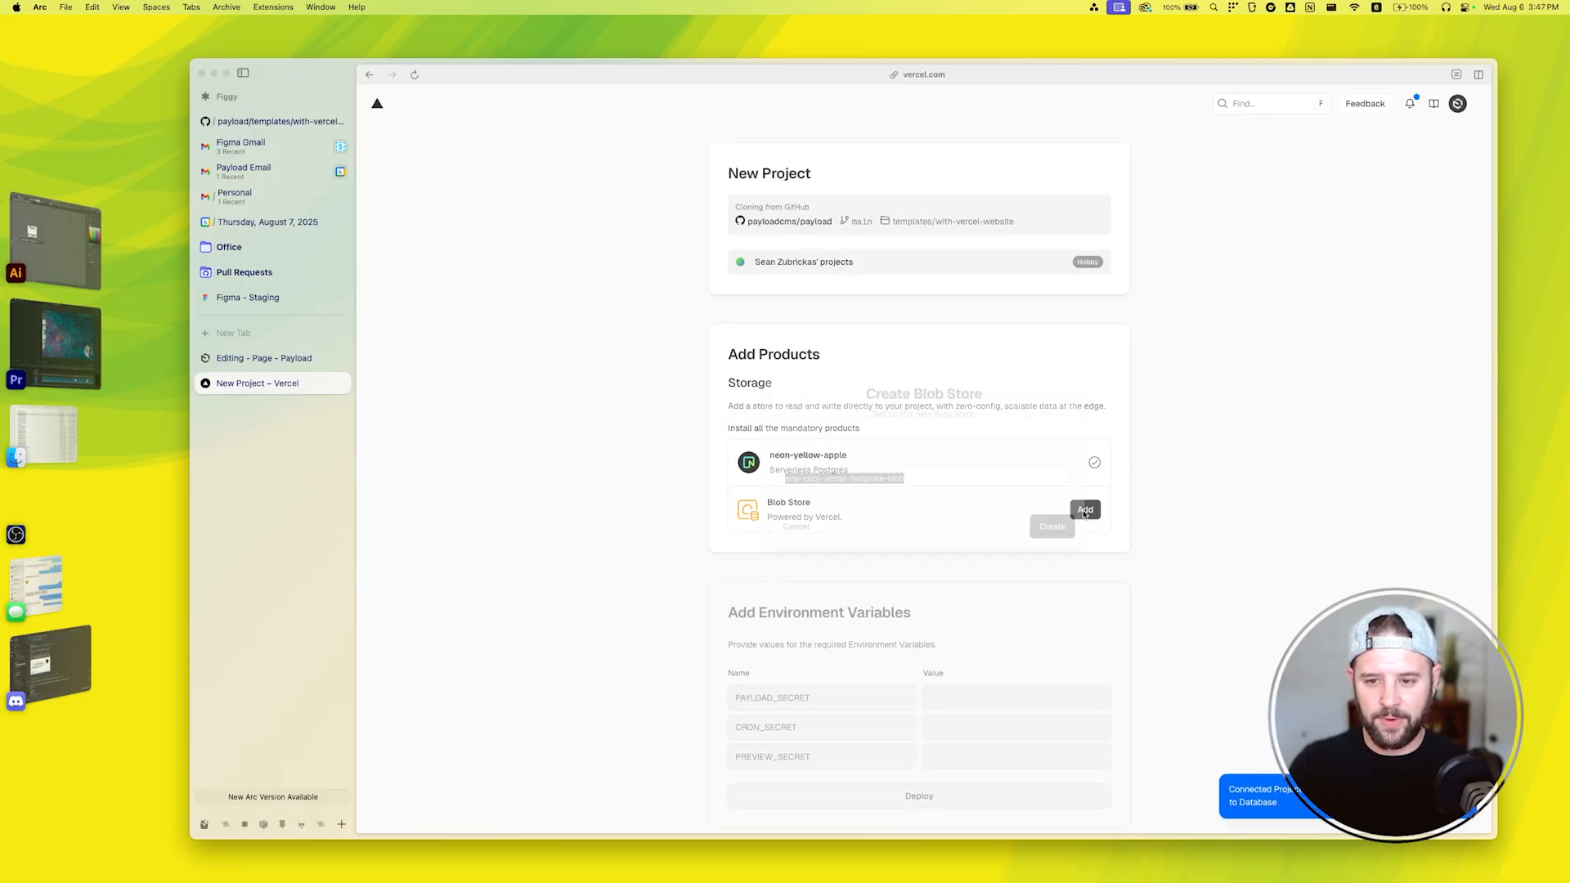
Create the one-click-vercel-template-blob Blob Store and connect it to the project.
{"action": "left_click", "coordinate": [1052, 525]}
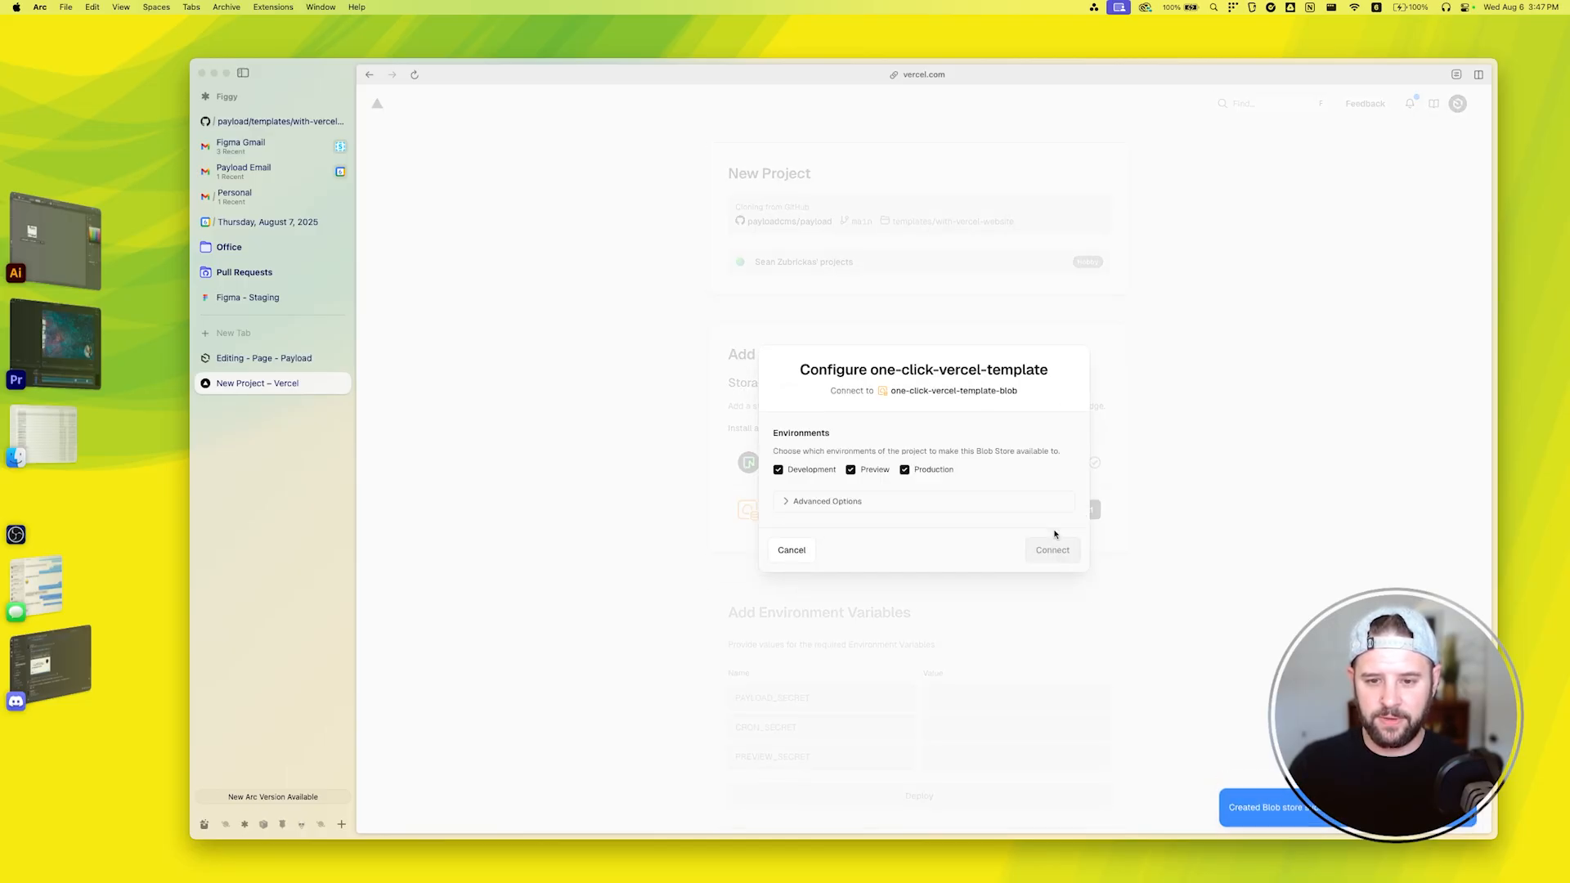
{"action": "left_click", "coordinate": [1052, 549]}
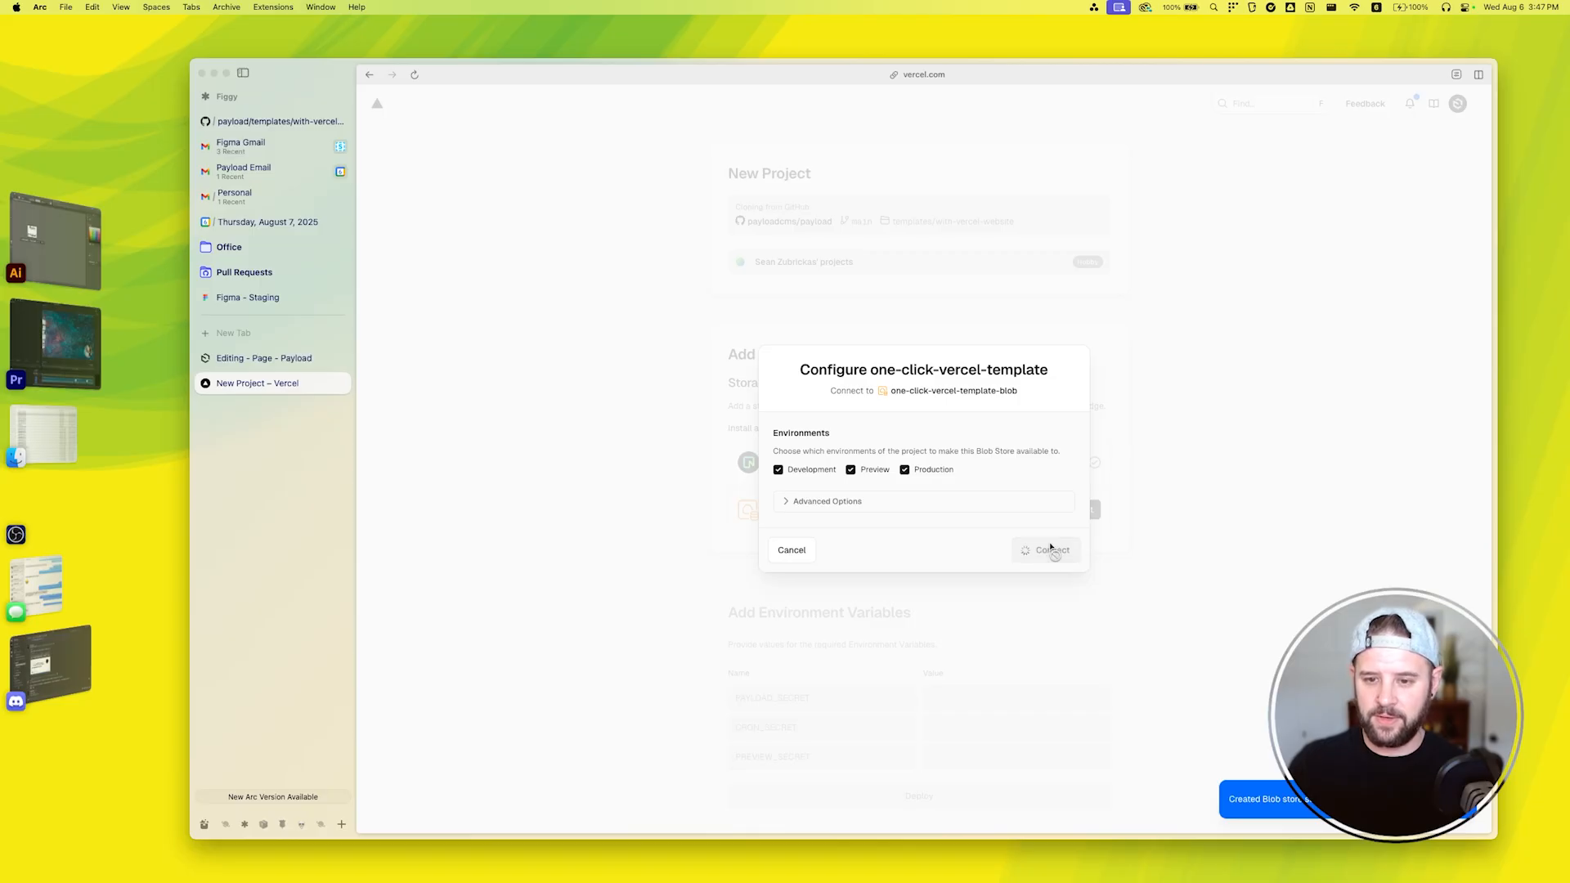
{"action": "left_click", "coordinate": [1050, 549]}
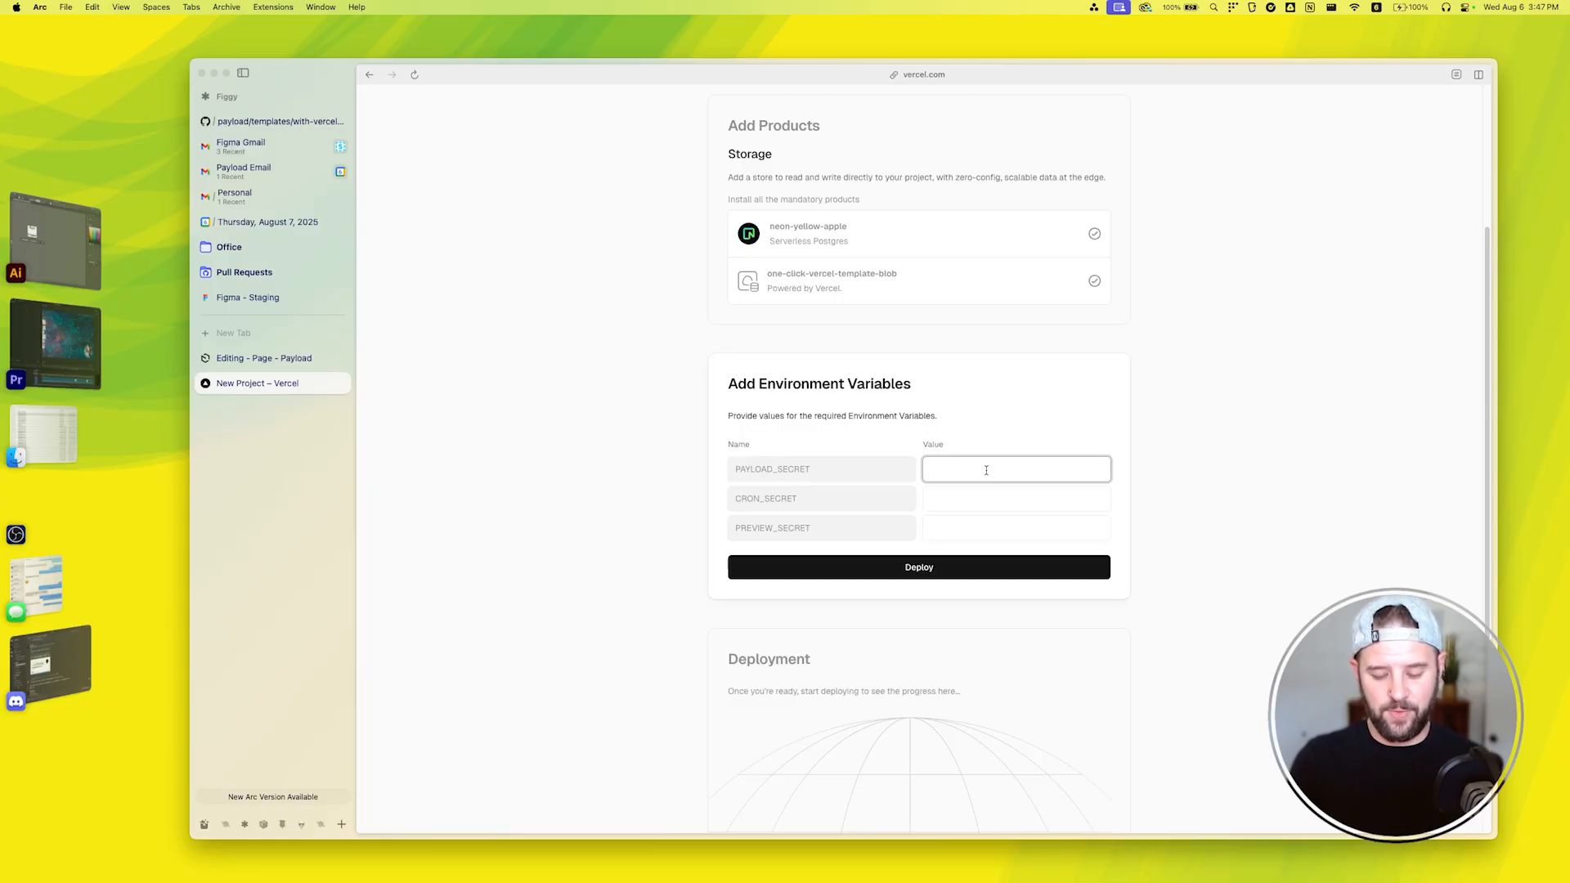
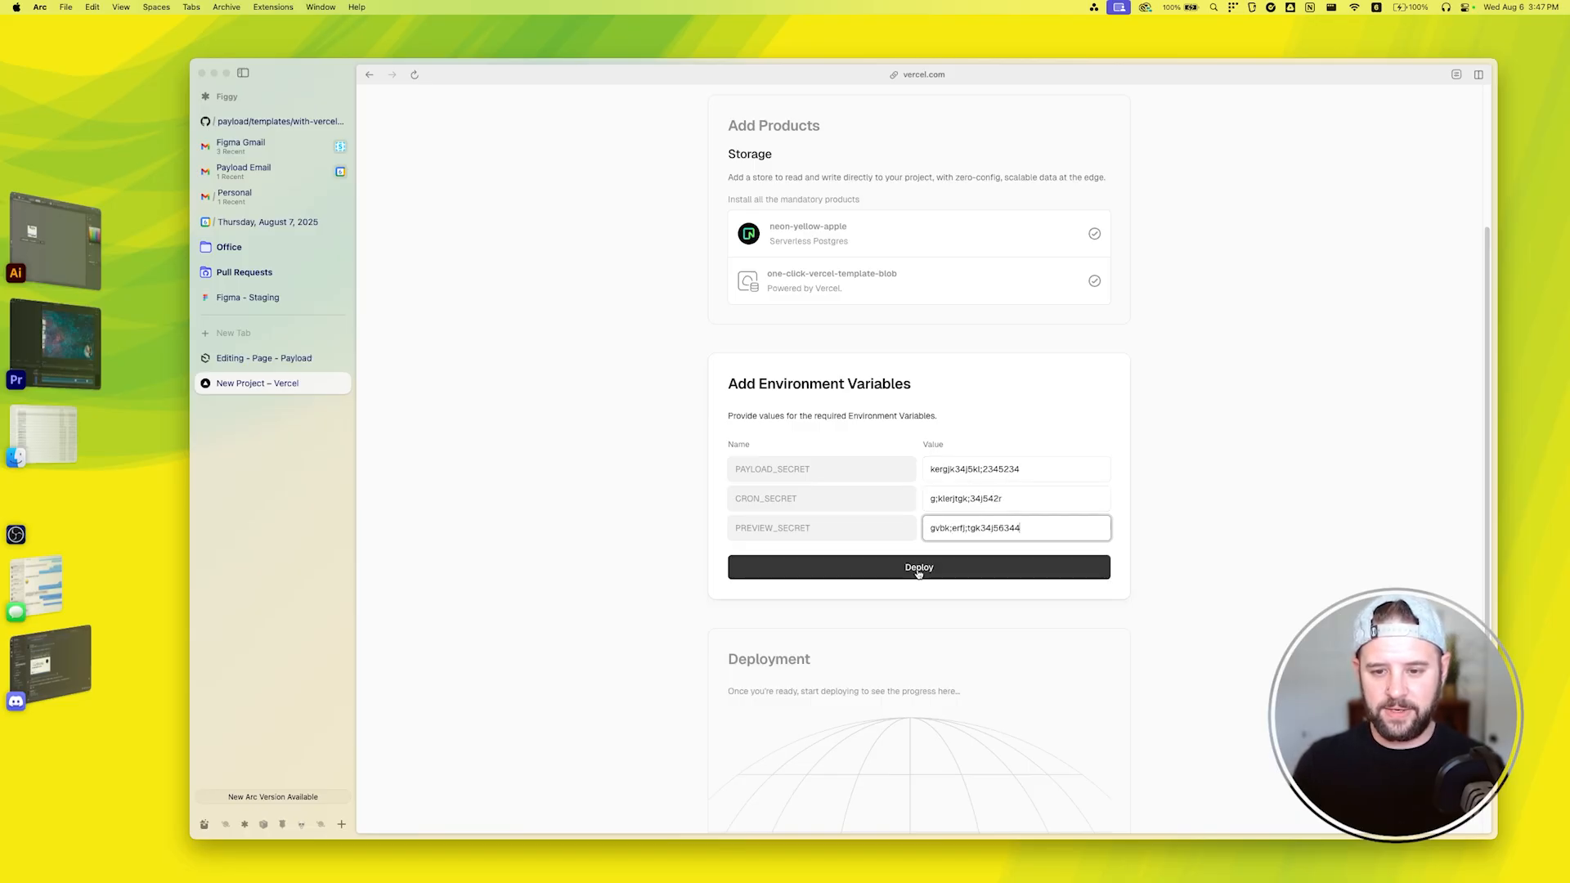
Fill PAYLOAD_SECRET, CRON_SECRET and PREVIEW_SECRET with random values and deploy the project.
{"action": "left_click", "coordinate": [917, 568]}
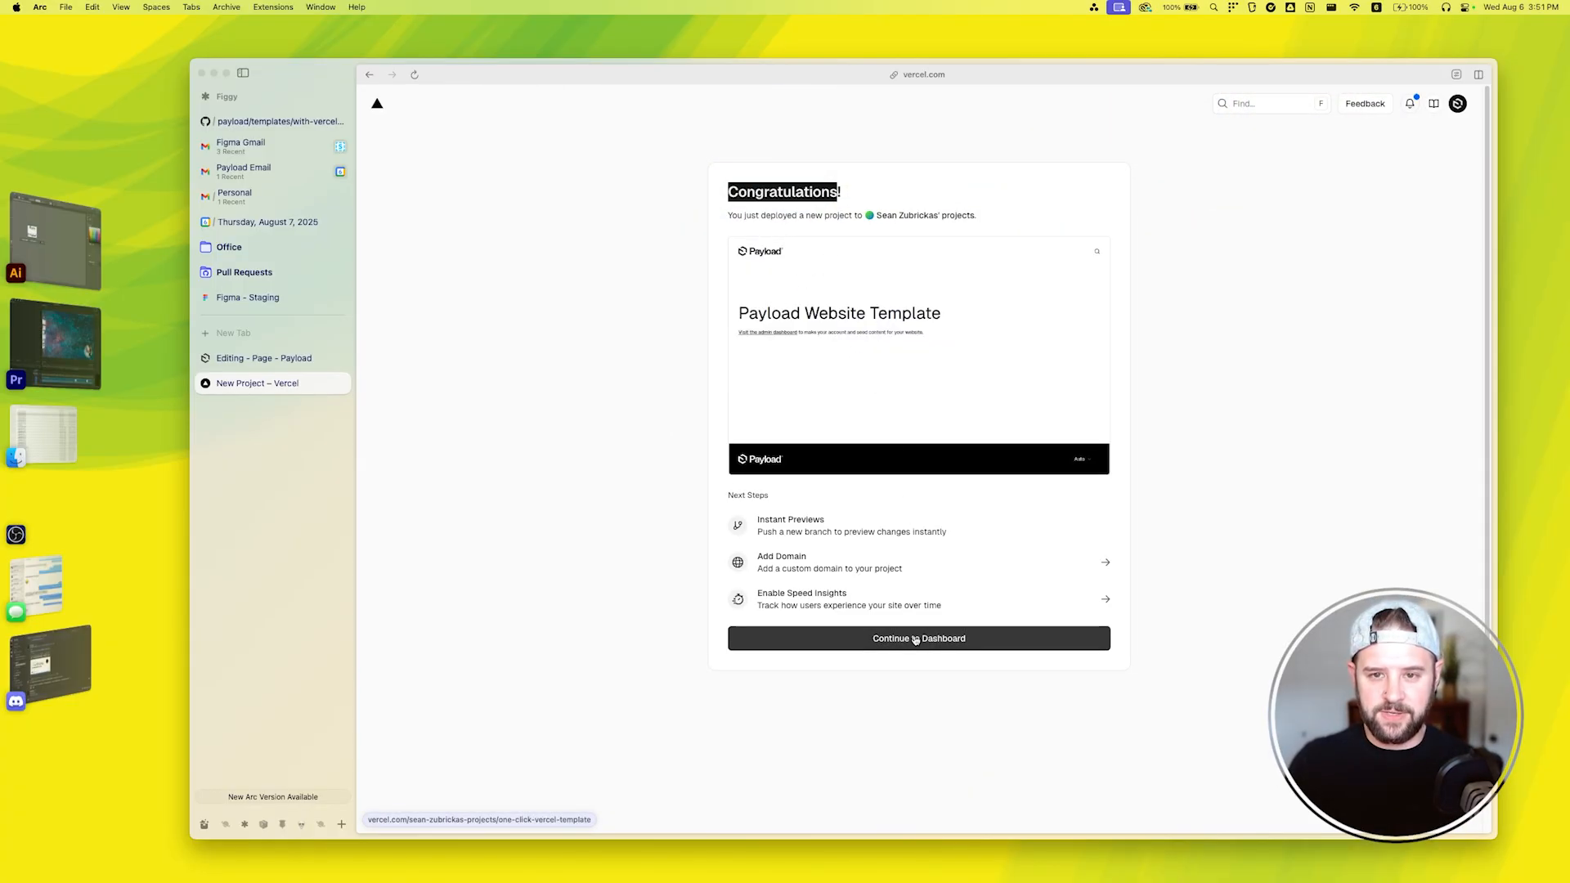
Go to the project dashboard and visit the live site at its vercel.app domain.
{"action": "left_click", "coordinate": [918, 638]}
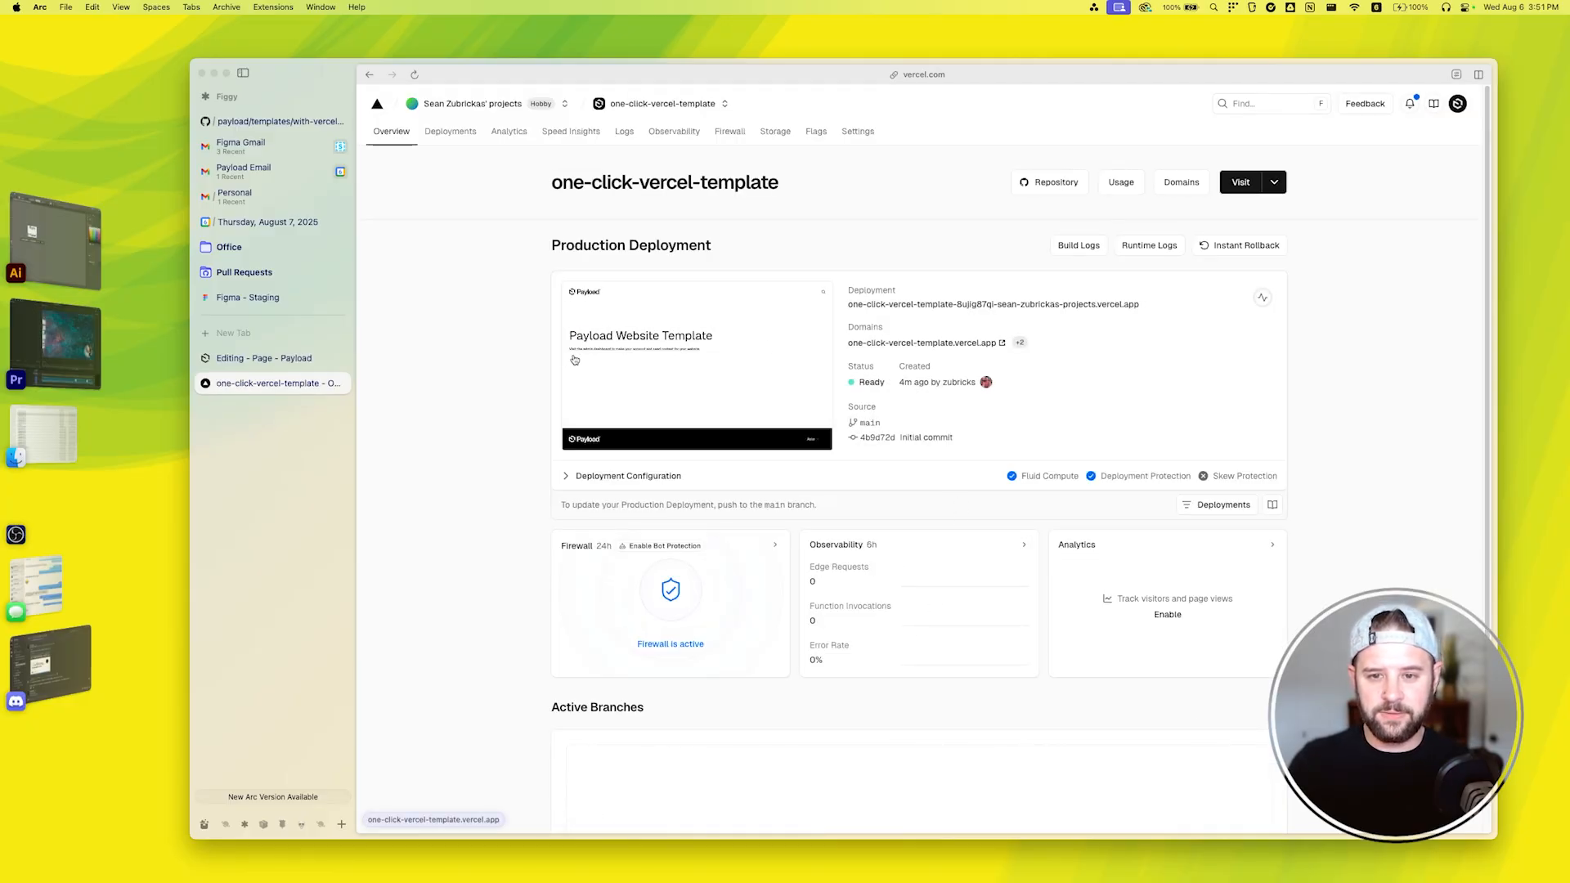
{"action": "left_click", "coordinate": [1240, 181]}
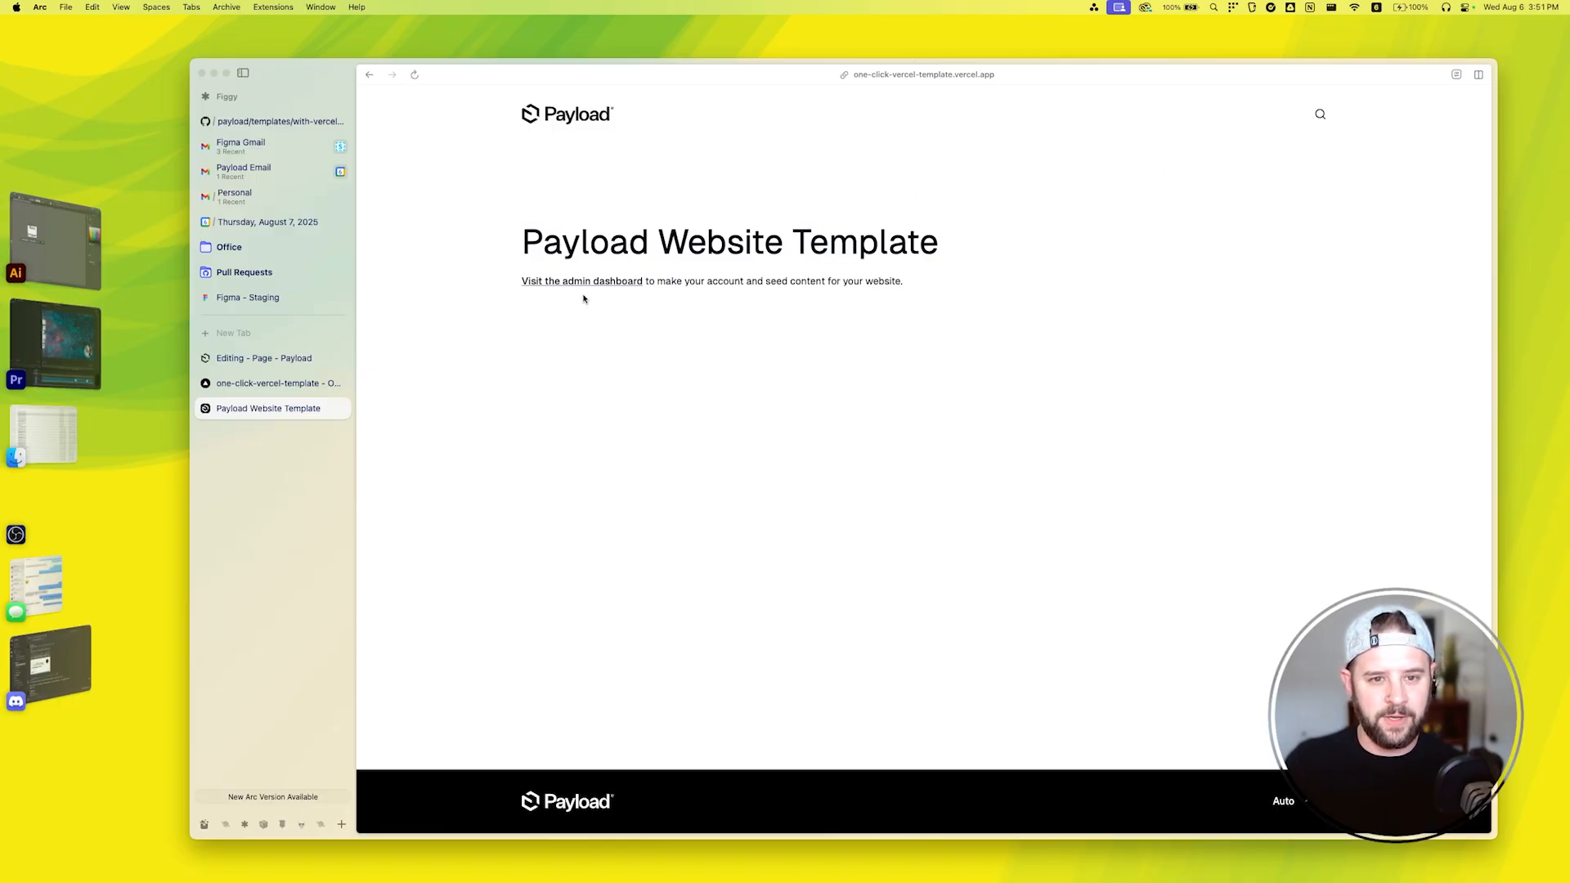
{"action": "mouse_move", "coordinate": [582, 281]}
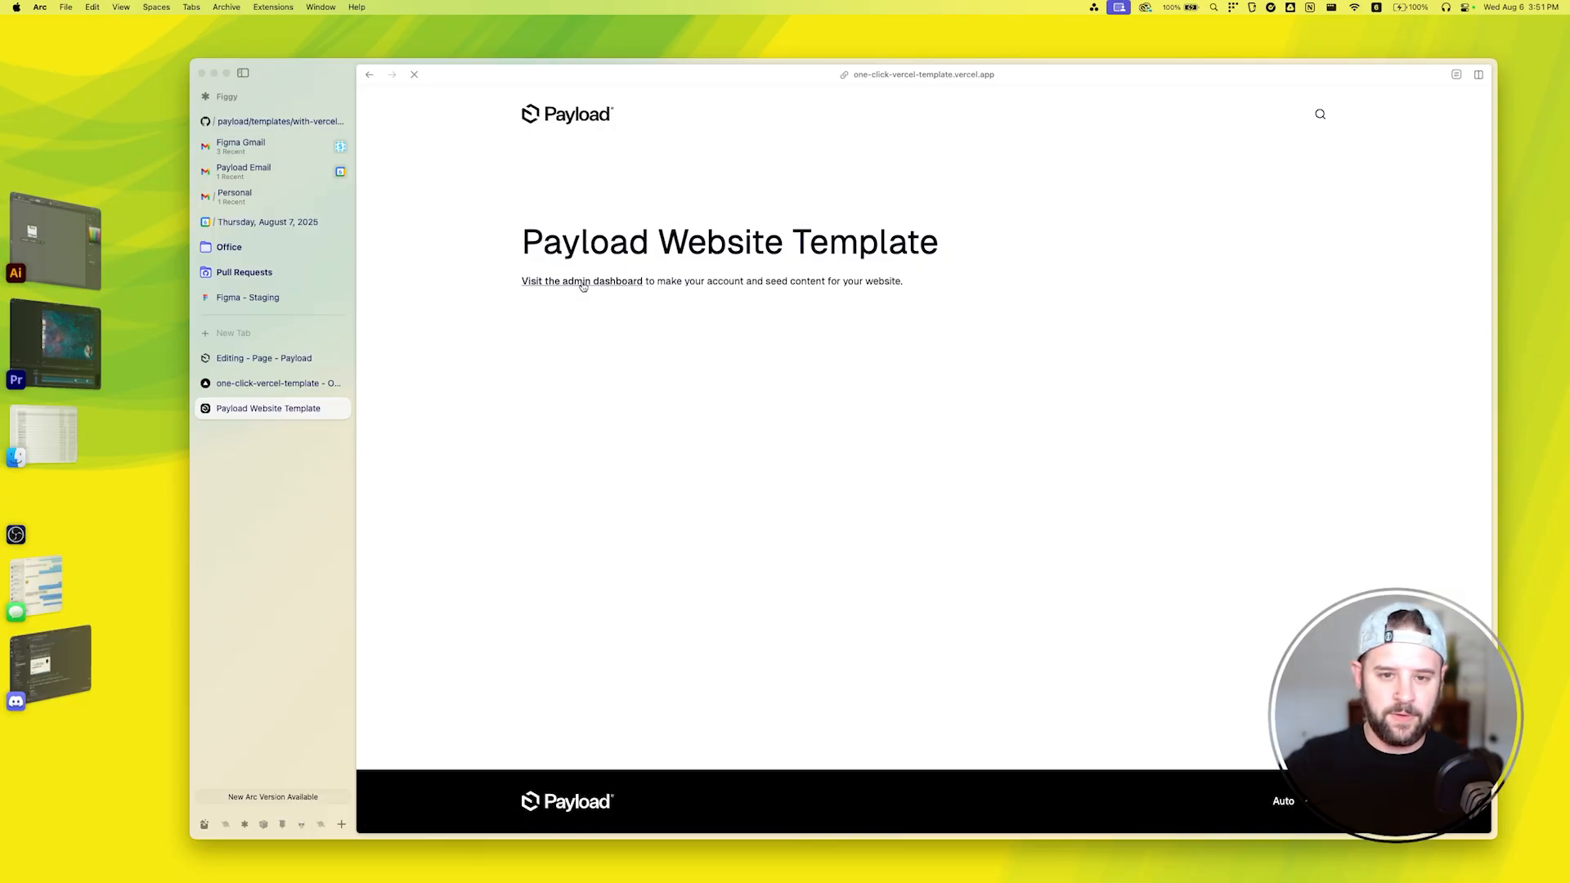
Follow the home page's 'Visit the admin dashboard' link to Payload's first-user Welcome screen.
{"action": "left_click", "coordinate": [581, 280]}
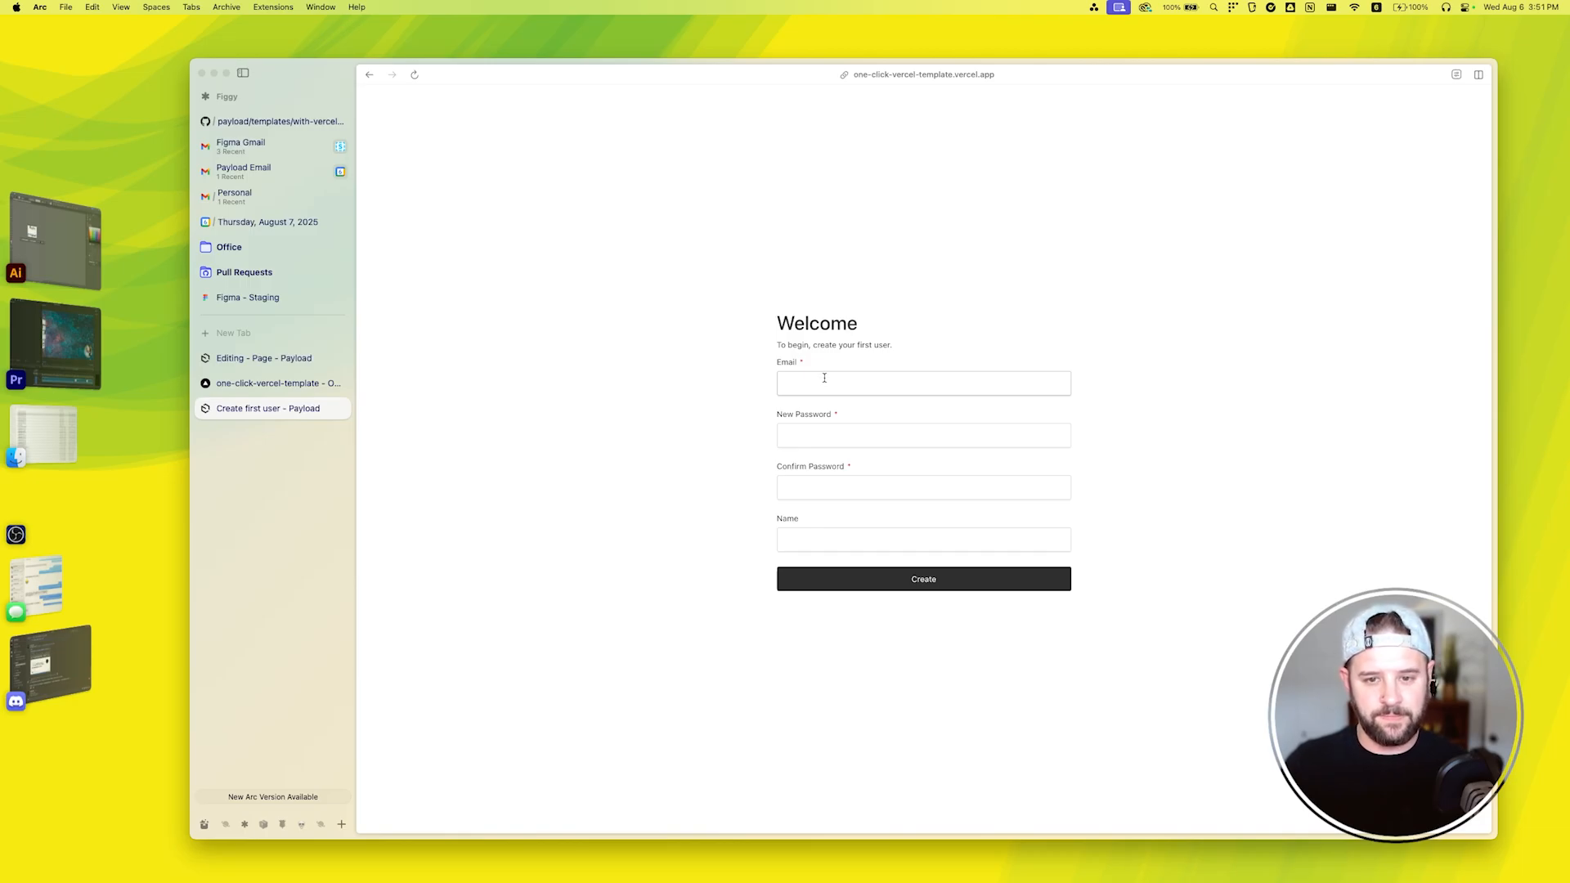
Fill the Welcome form with email 'sean', a password and name 'Sean', then attempt Create.
{"action": "type", "text": "sean"}
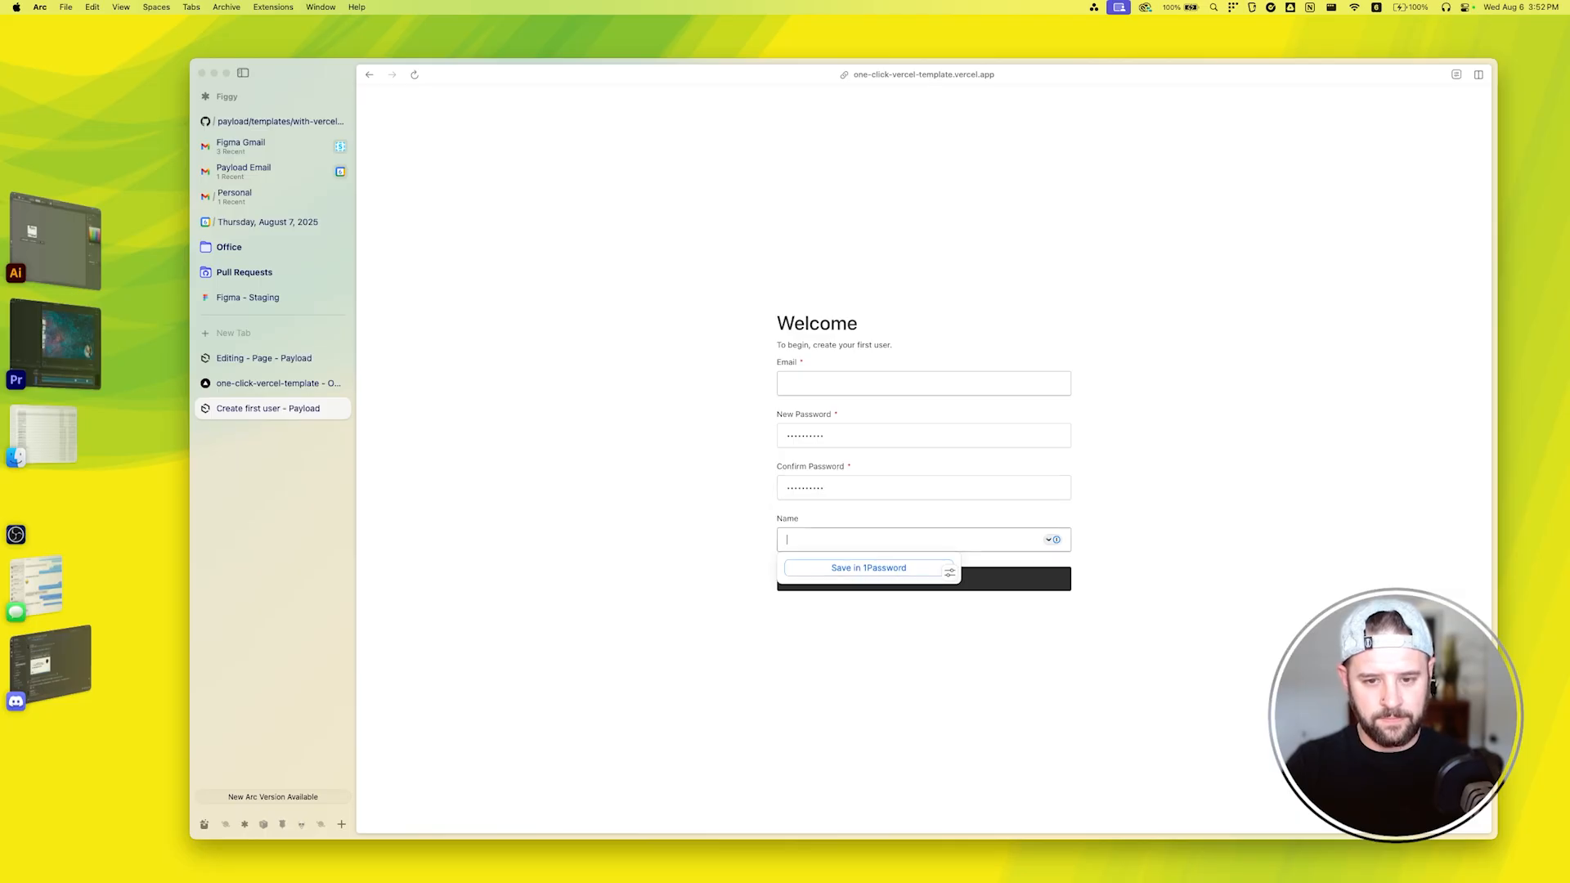
{"action": "type", "text": "Sean"}
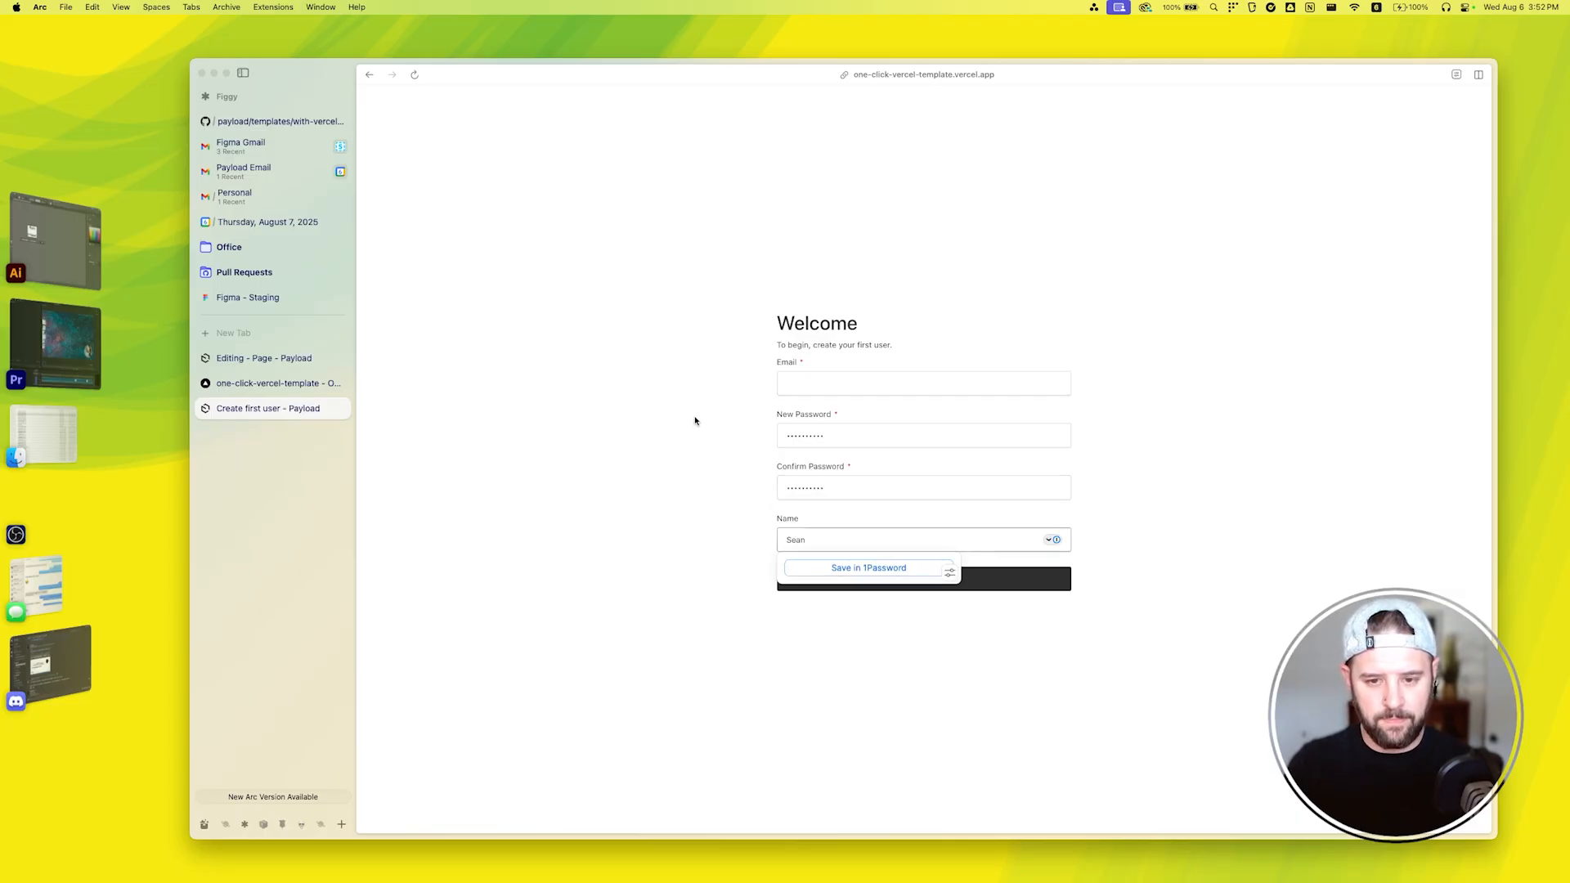
{"action": "left_click", "coordinate": [922, 579]}
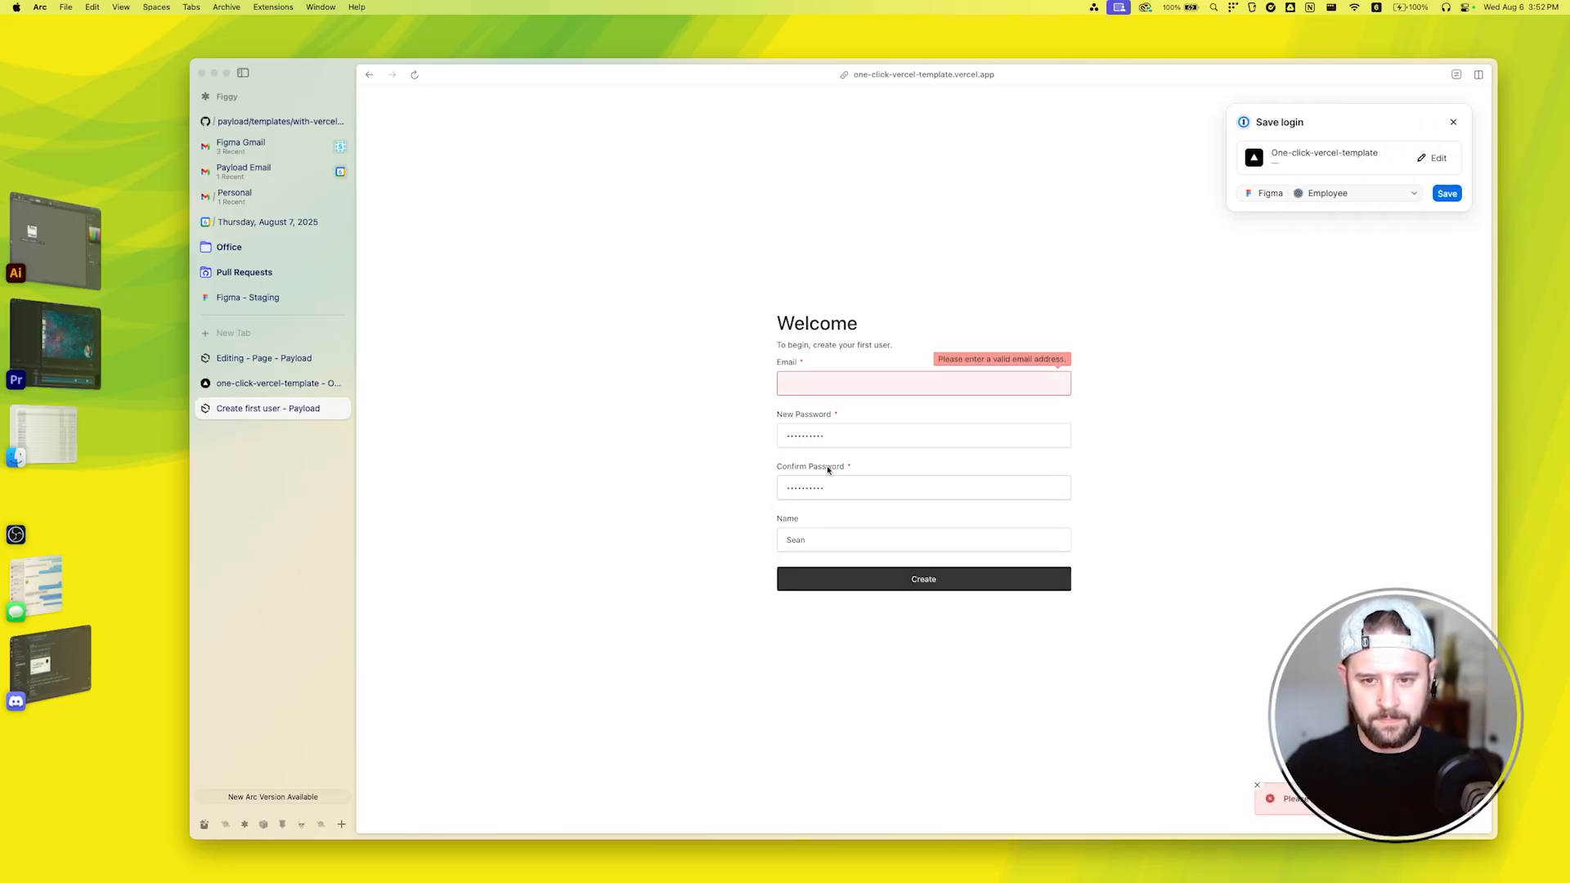
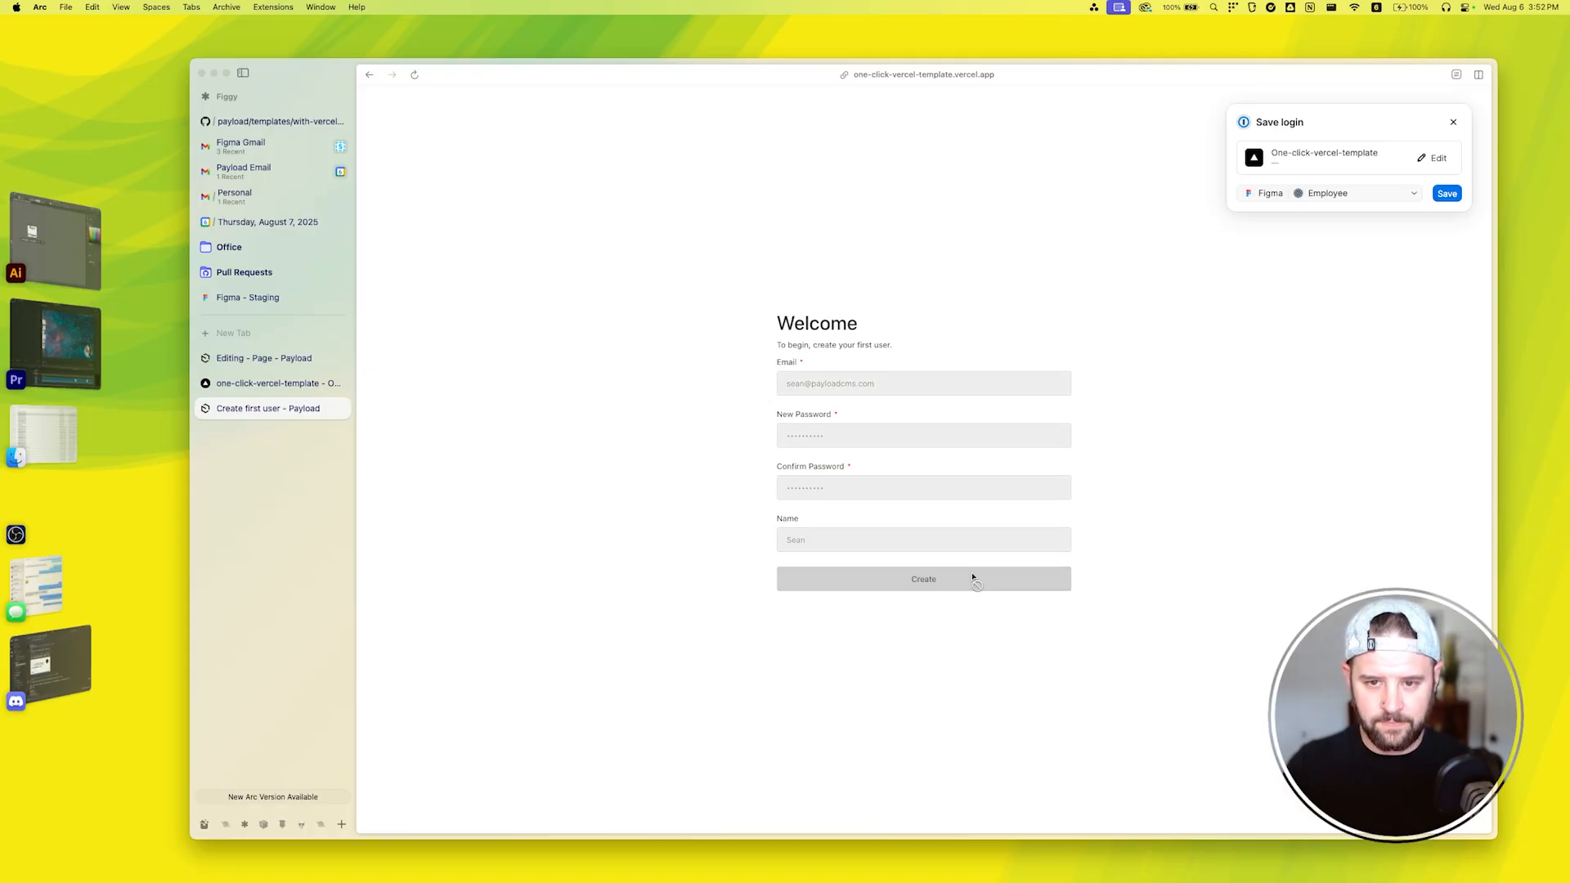
{"action": "left_click", "coordinate": [921, 579]}
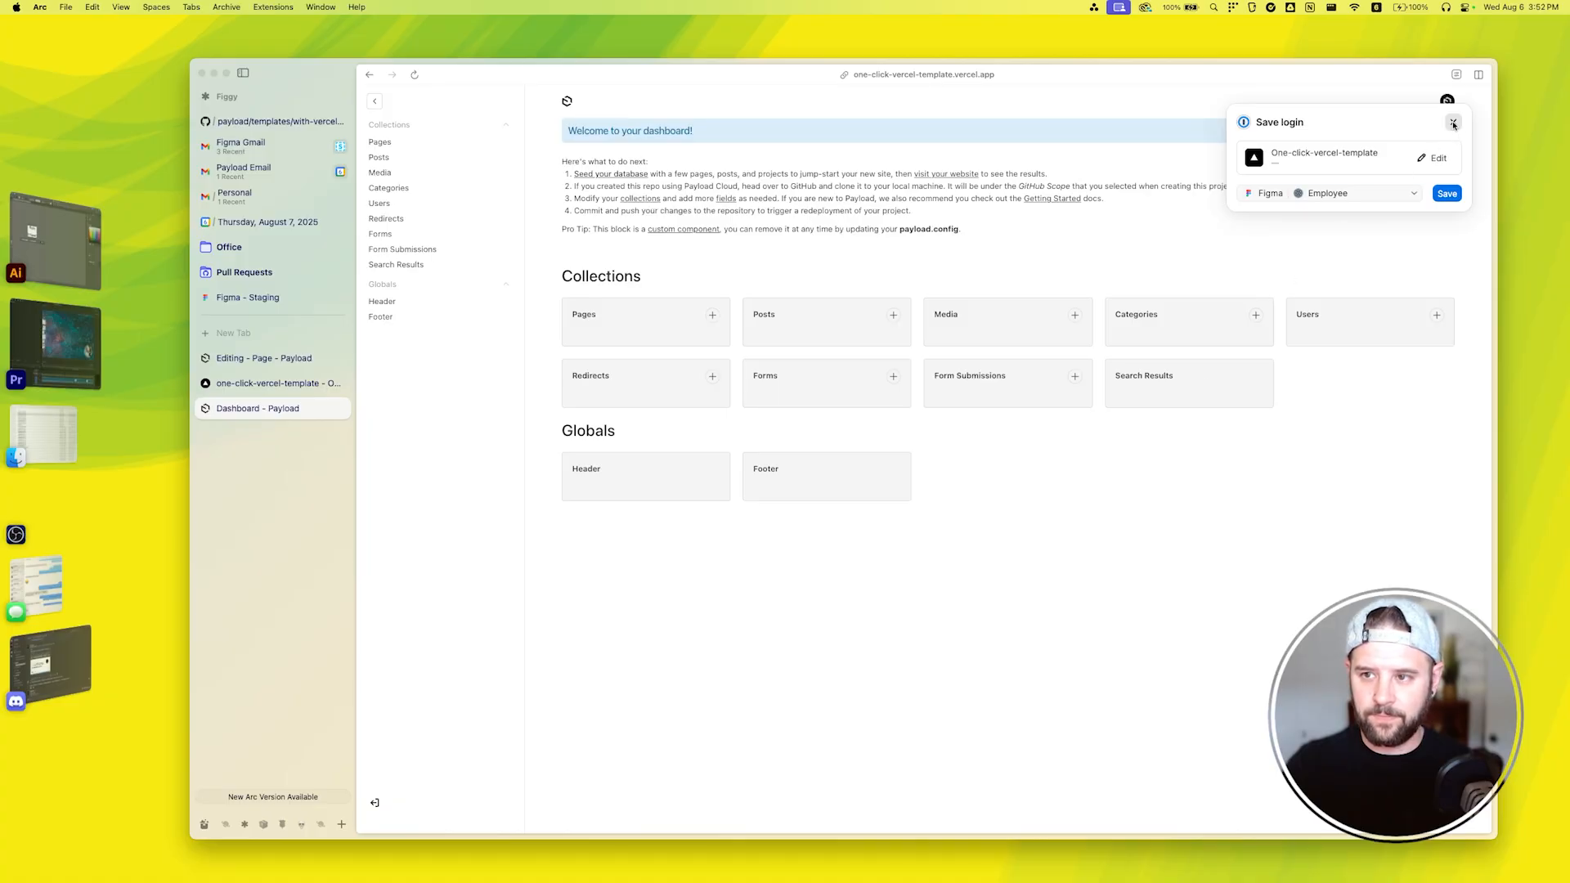
Dismiss the save-login popup, seed the database with starter content, and open the live website.
{"action": "left_click", "coordinate": [1452, 123]}
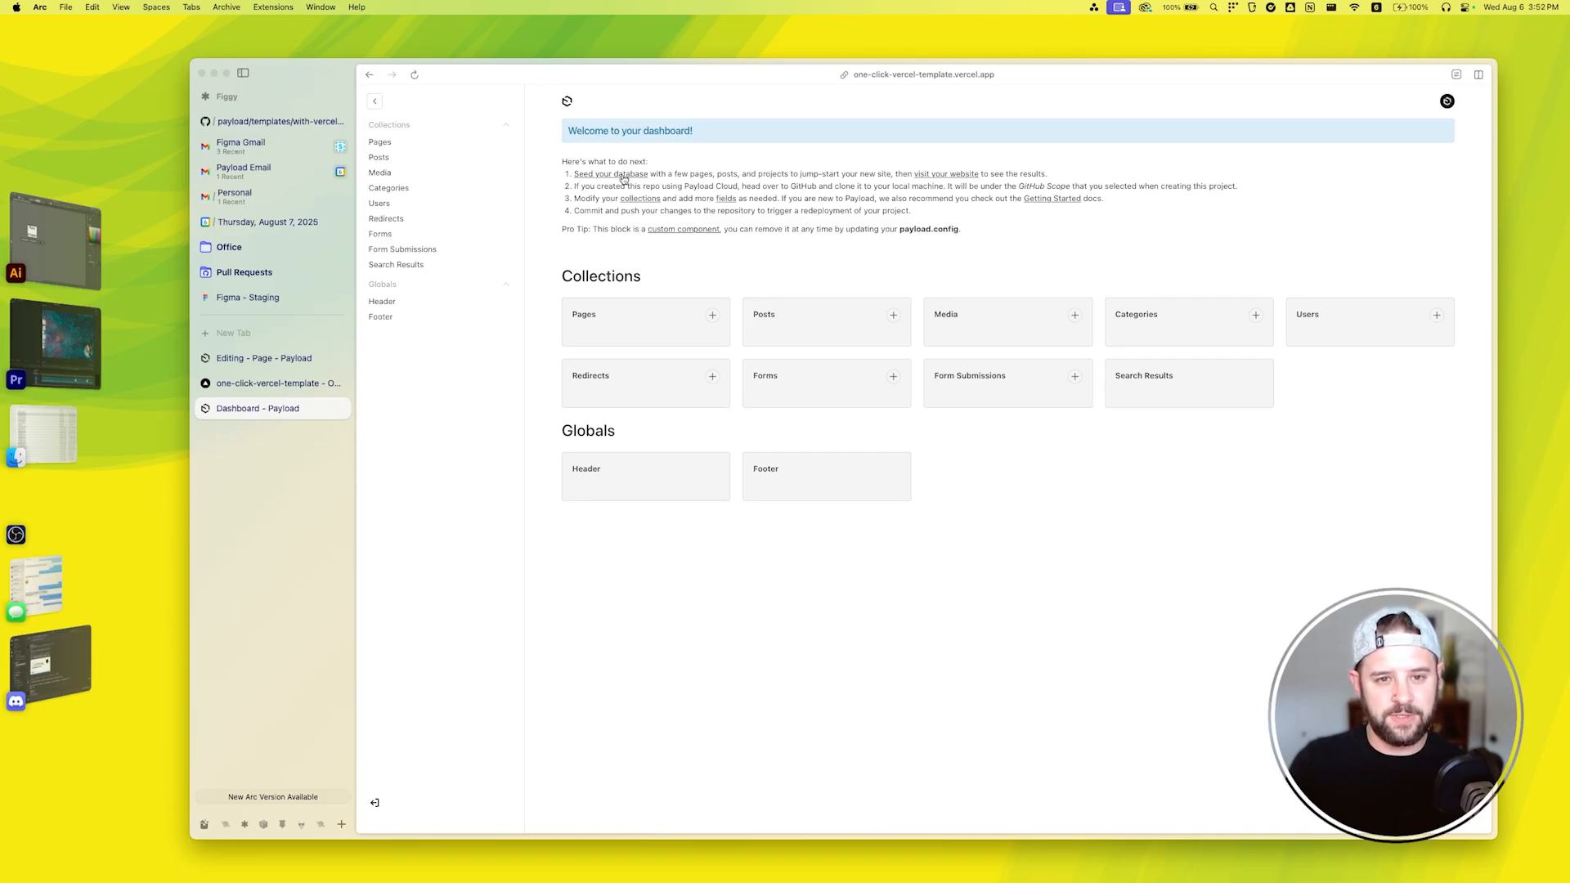
{"action": "left_click", "coordinate": [610, 174]}
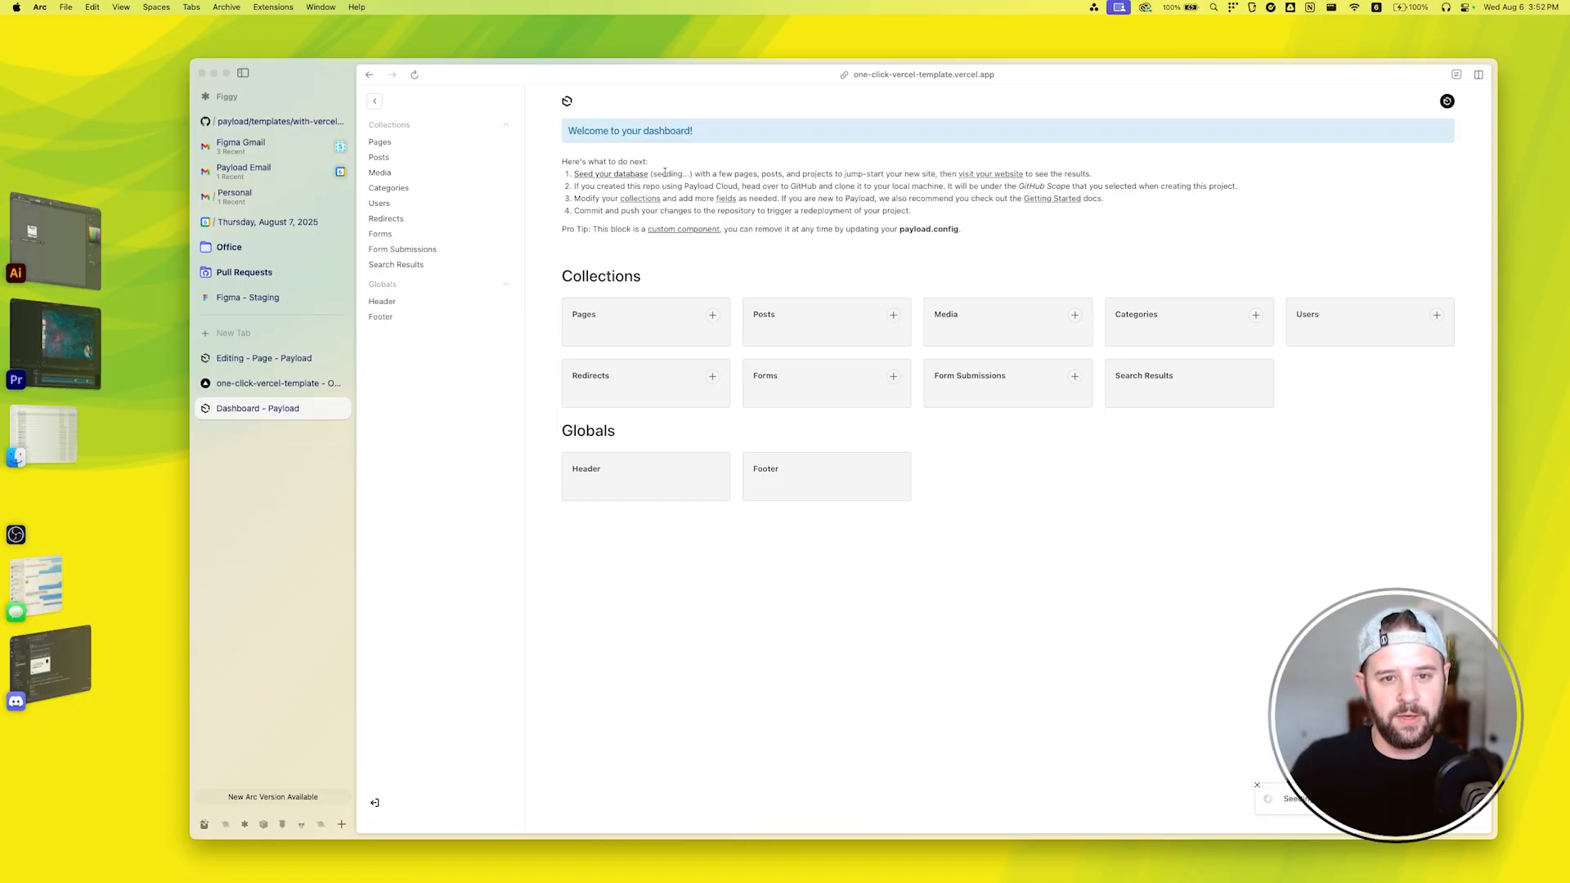
{"action": "double_click", "coordinate": [667, 173]}
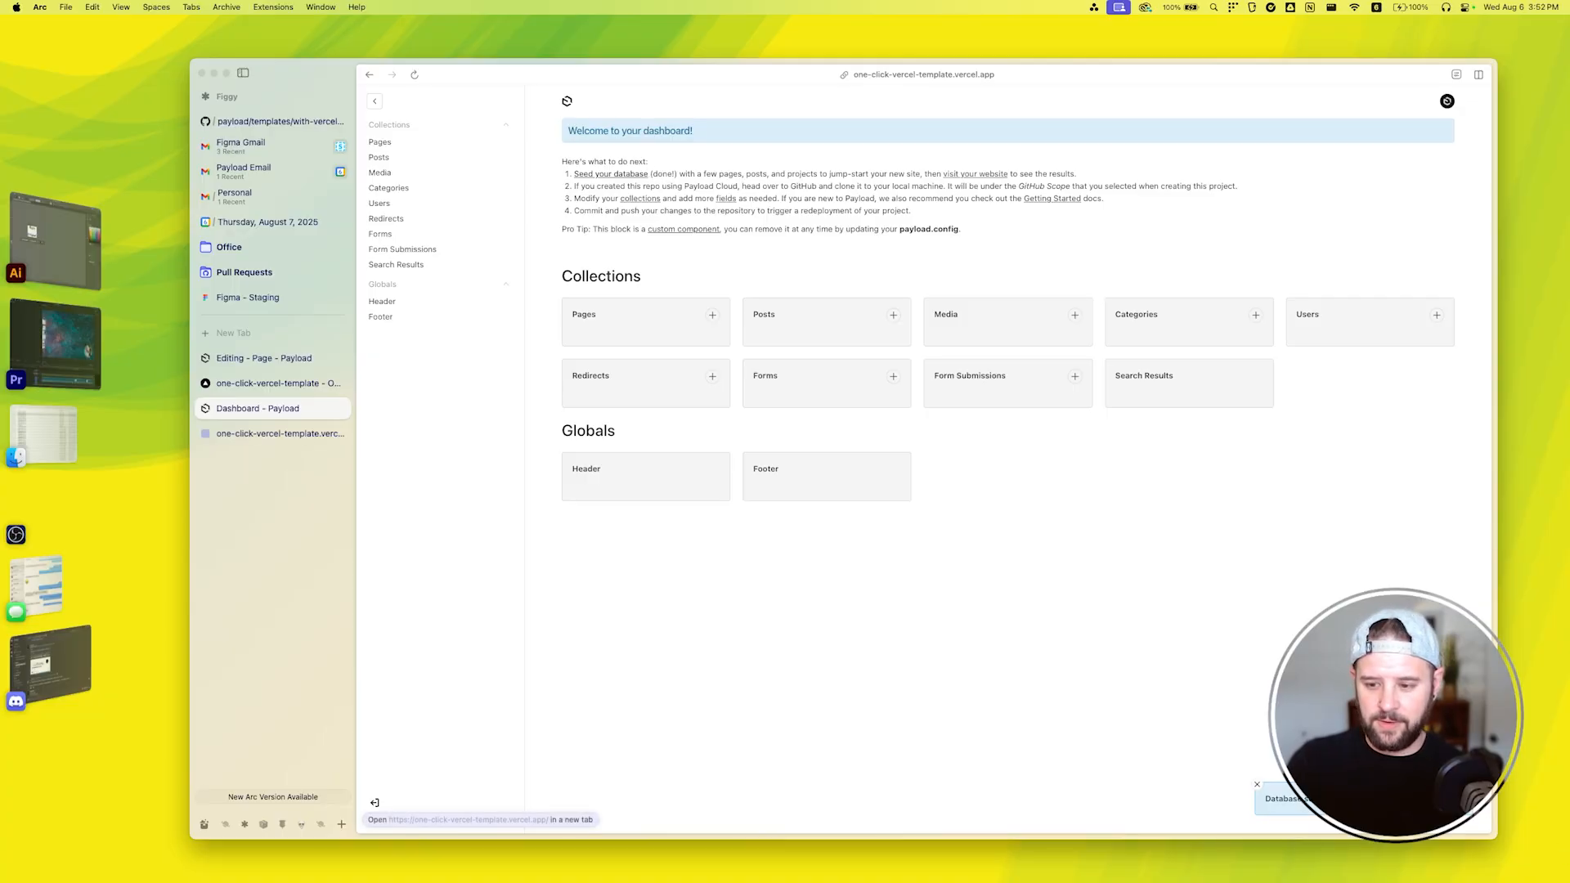
{"action": "left_click", "coordinate": [270, 431]}
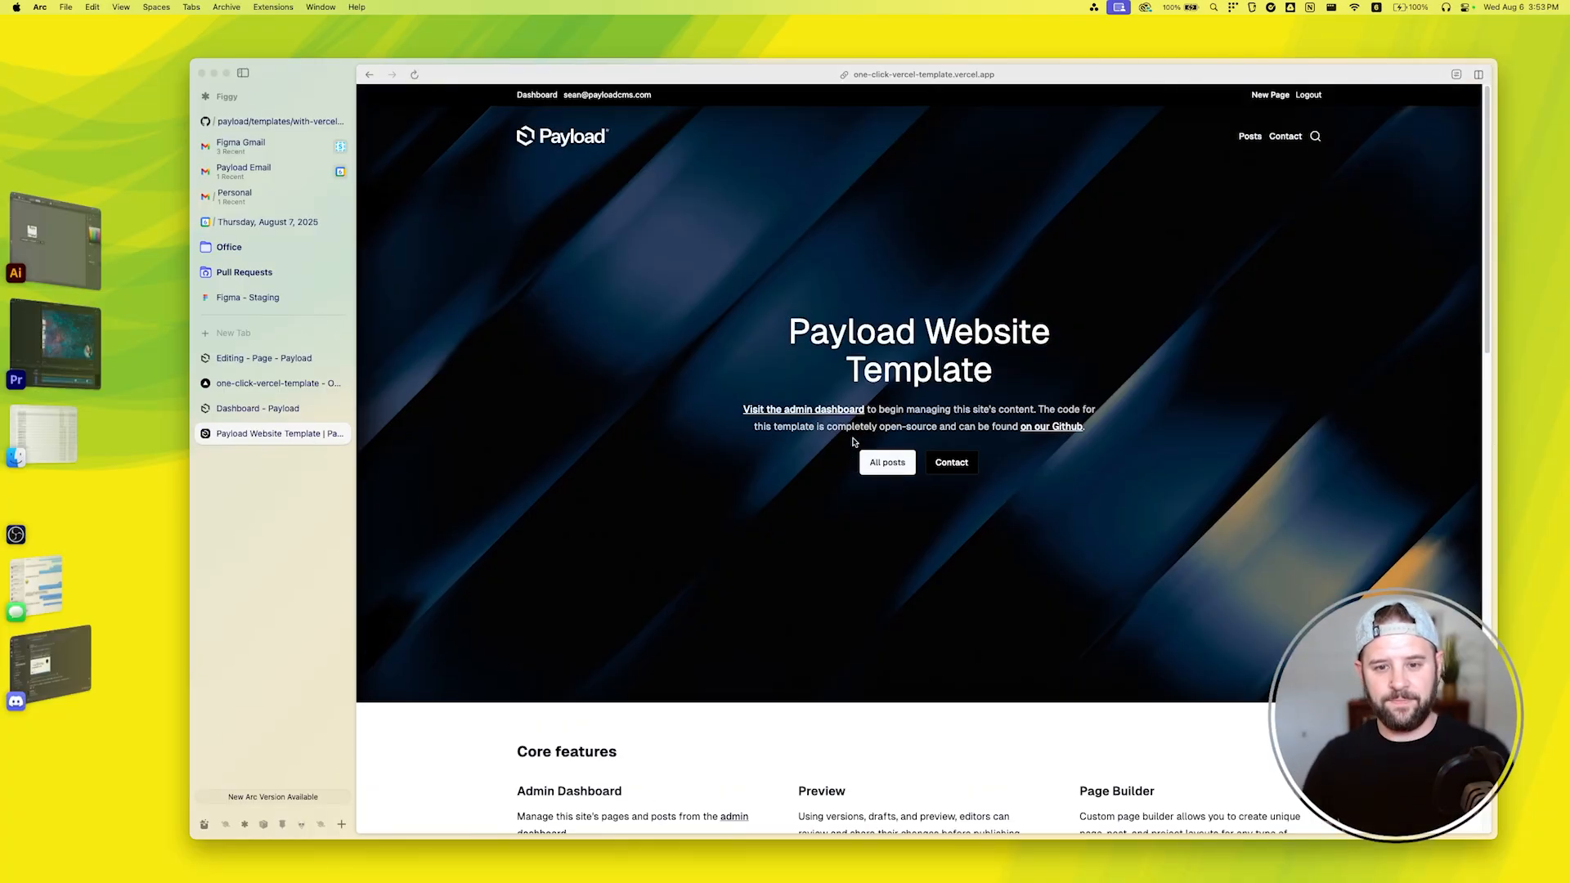
Scroll the seeded home page past hero, features, recent posts and call to action to the footer.
{"action": "scroll", "scroll_direction": "down", "scroll_amount": 3}
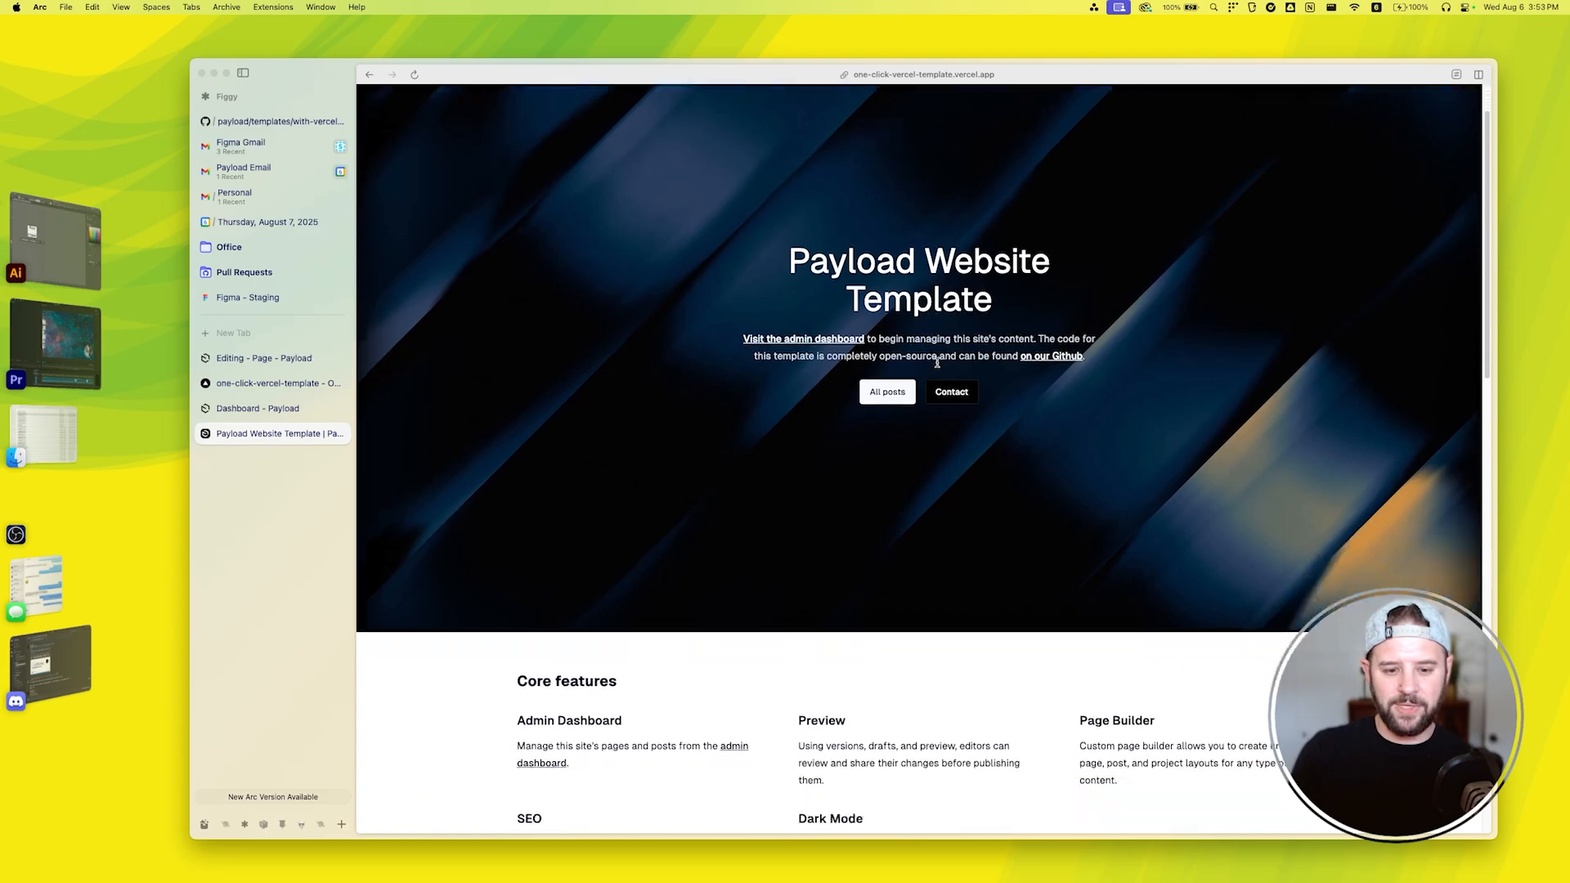
{"action": "scroll", "scroll_direction": "down", "scroll_amount": 3}
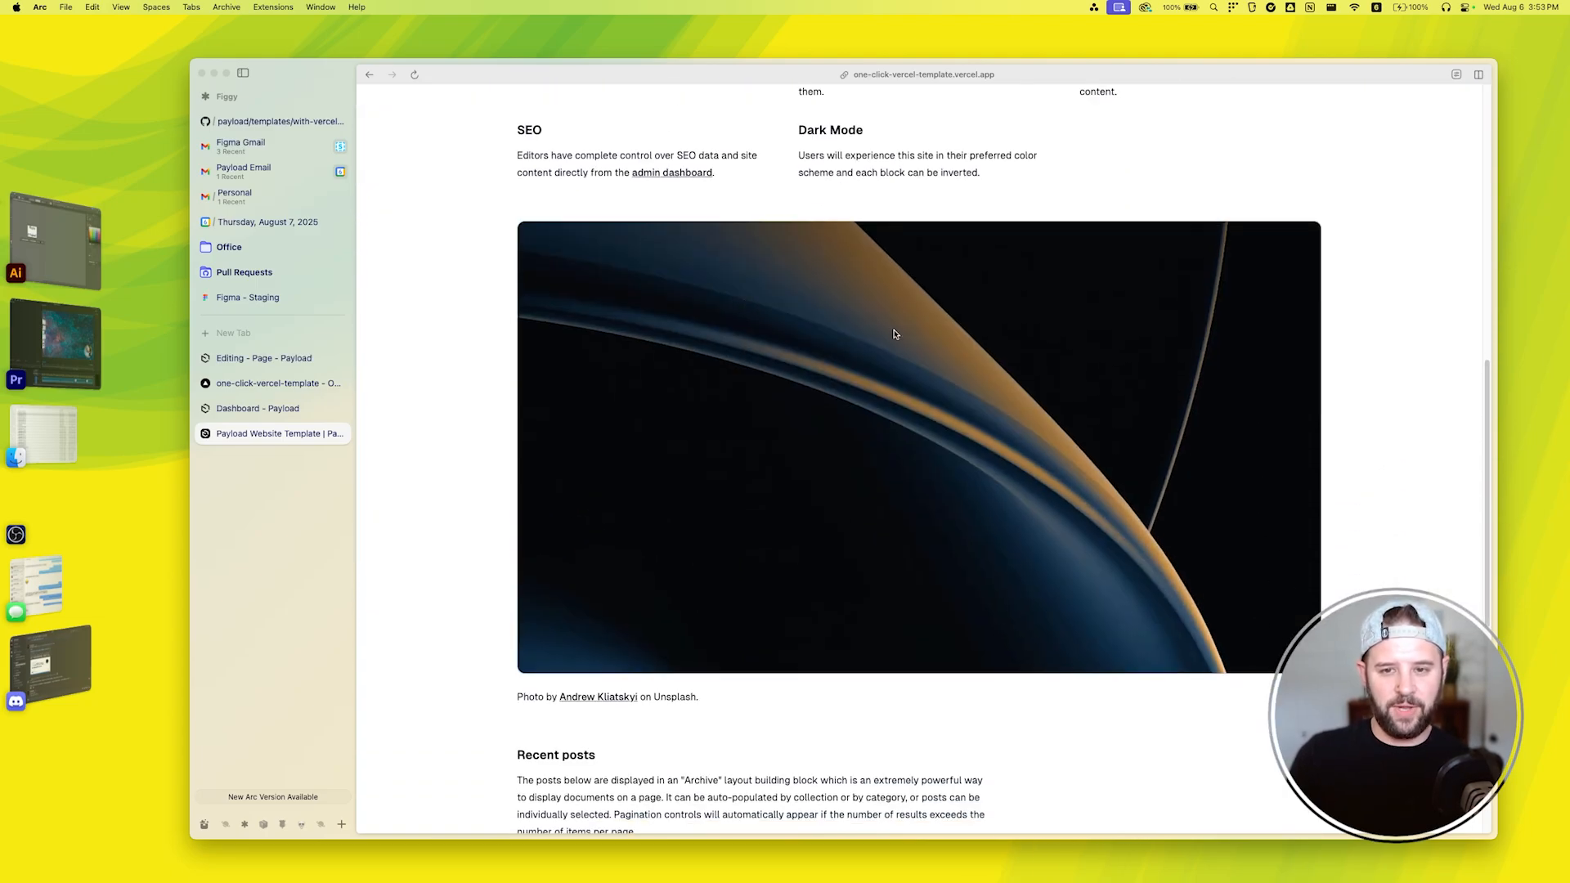
{"action": "scroll", "scroll_direction": "down", "scroll_amount": 3}
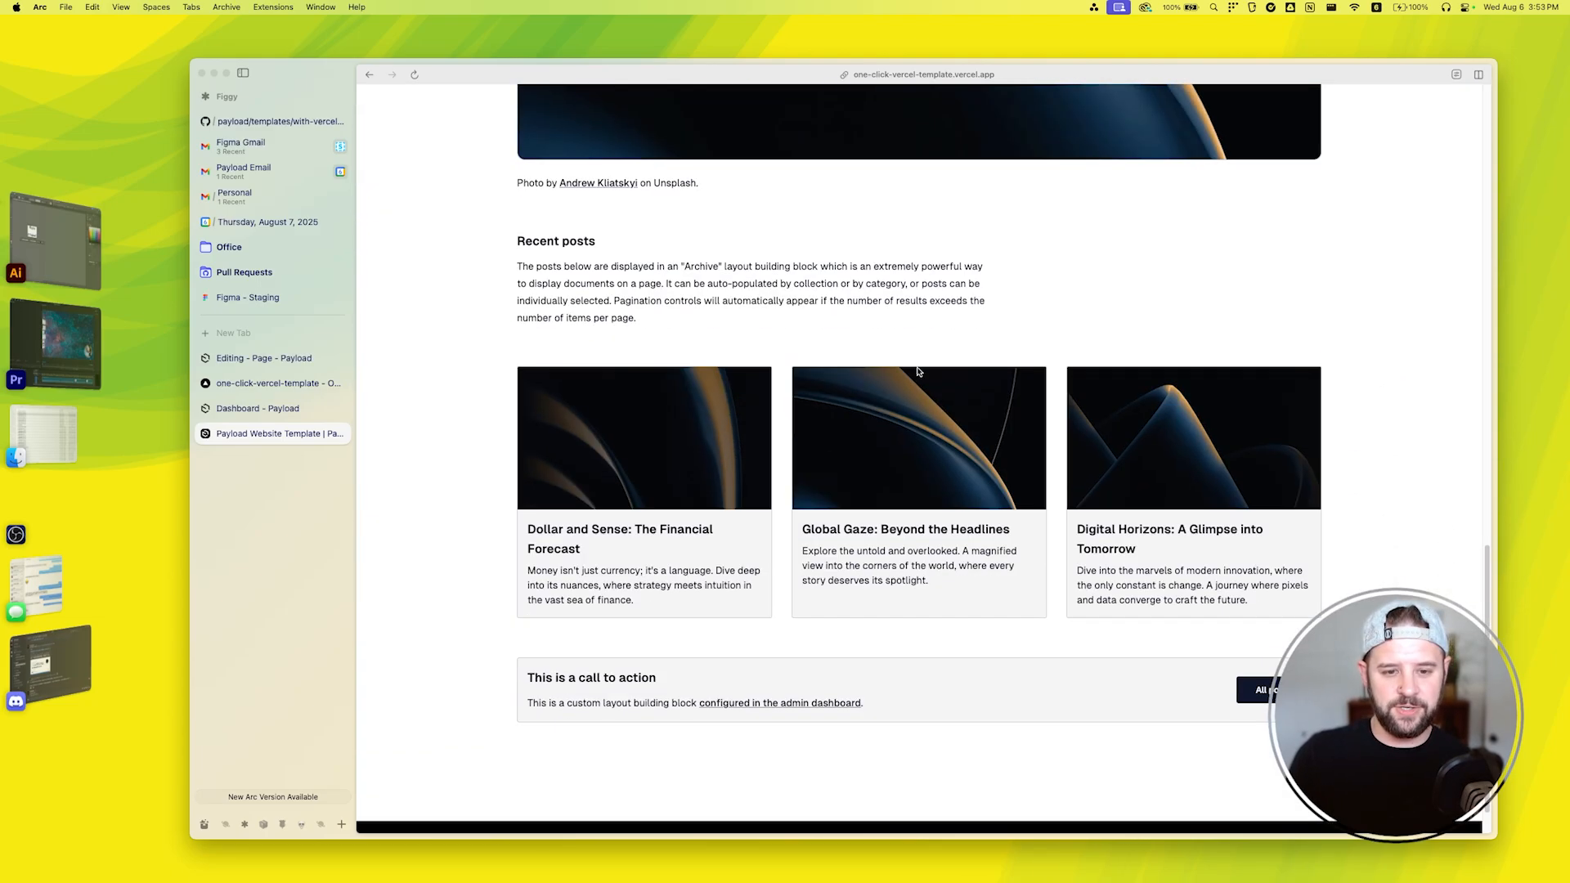
{"action": "scroll", "scroll_direction": "down", "scroll_amount": 3}
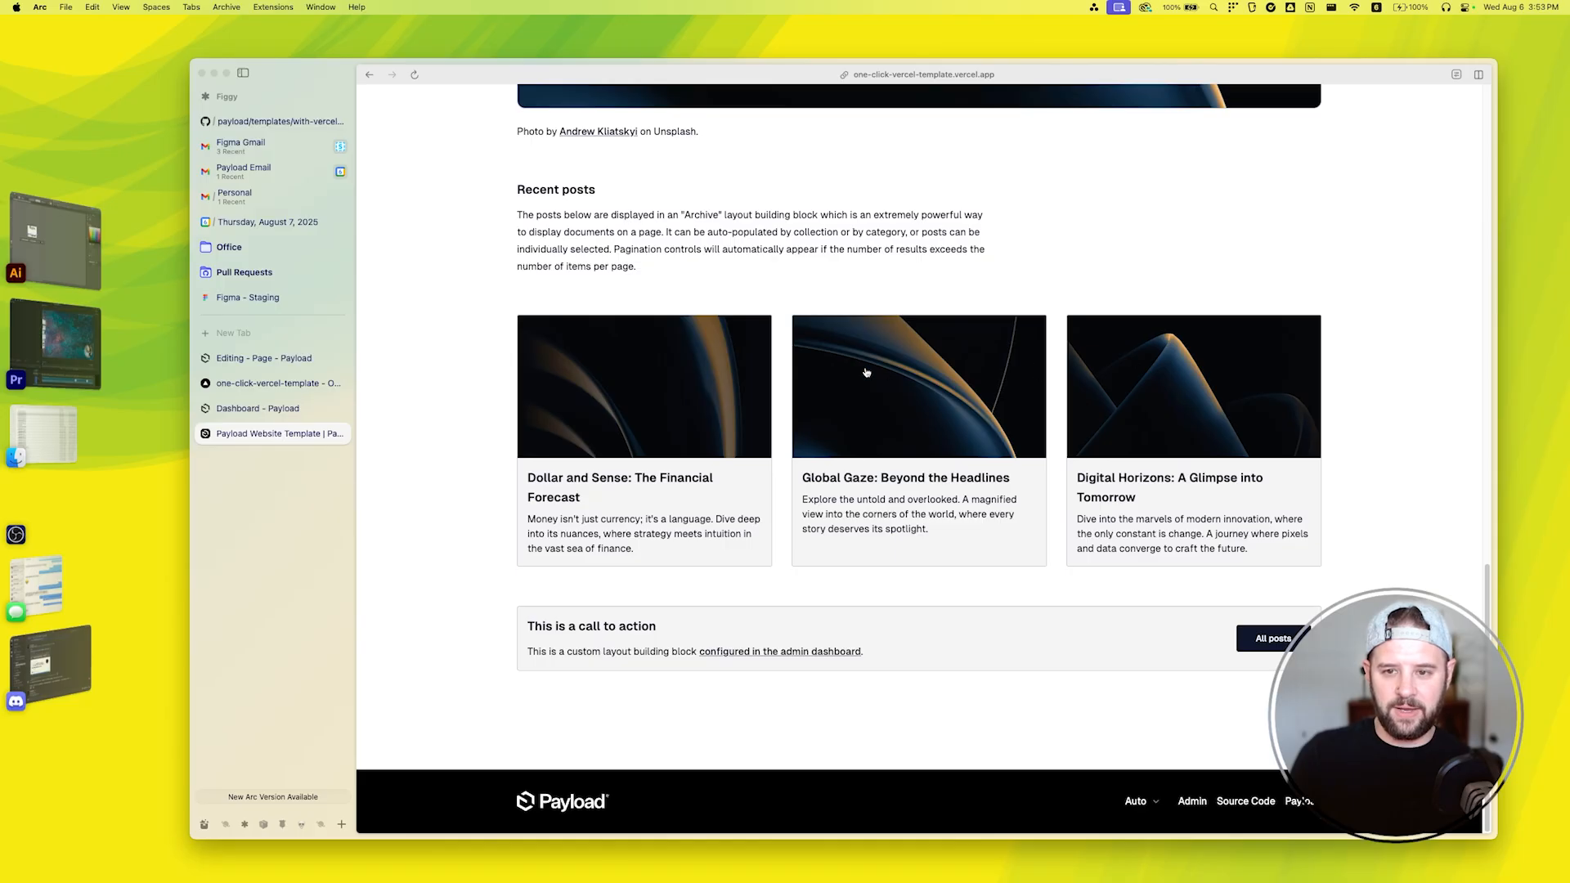
{"action": "mouse_move", "coordinate": [698, 640]}
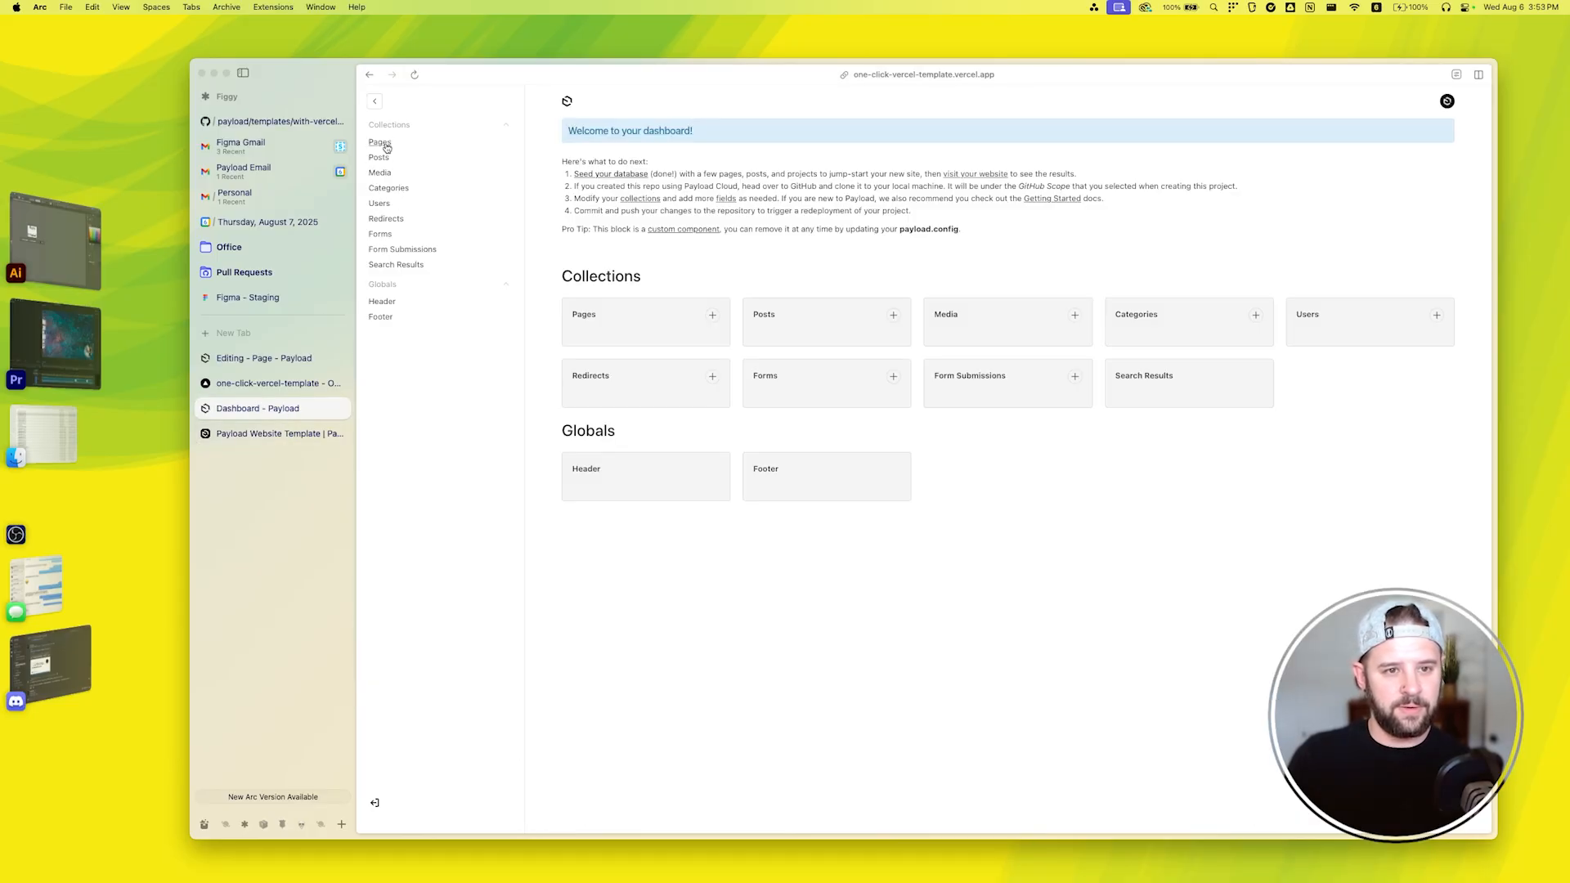
{"action": "mouse_move", "coordinate": [381, 142]}
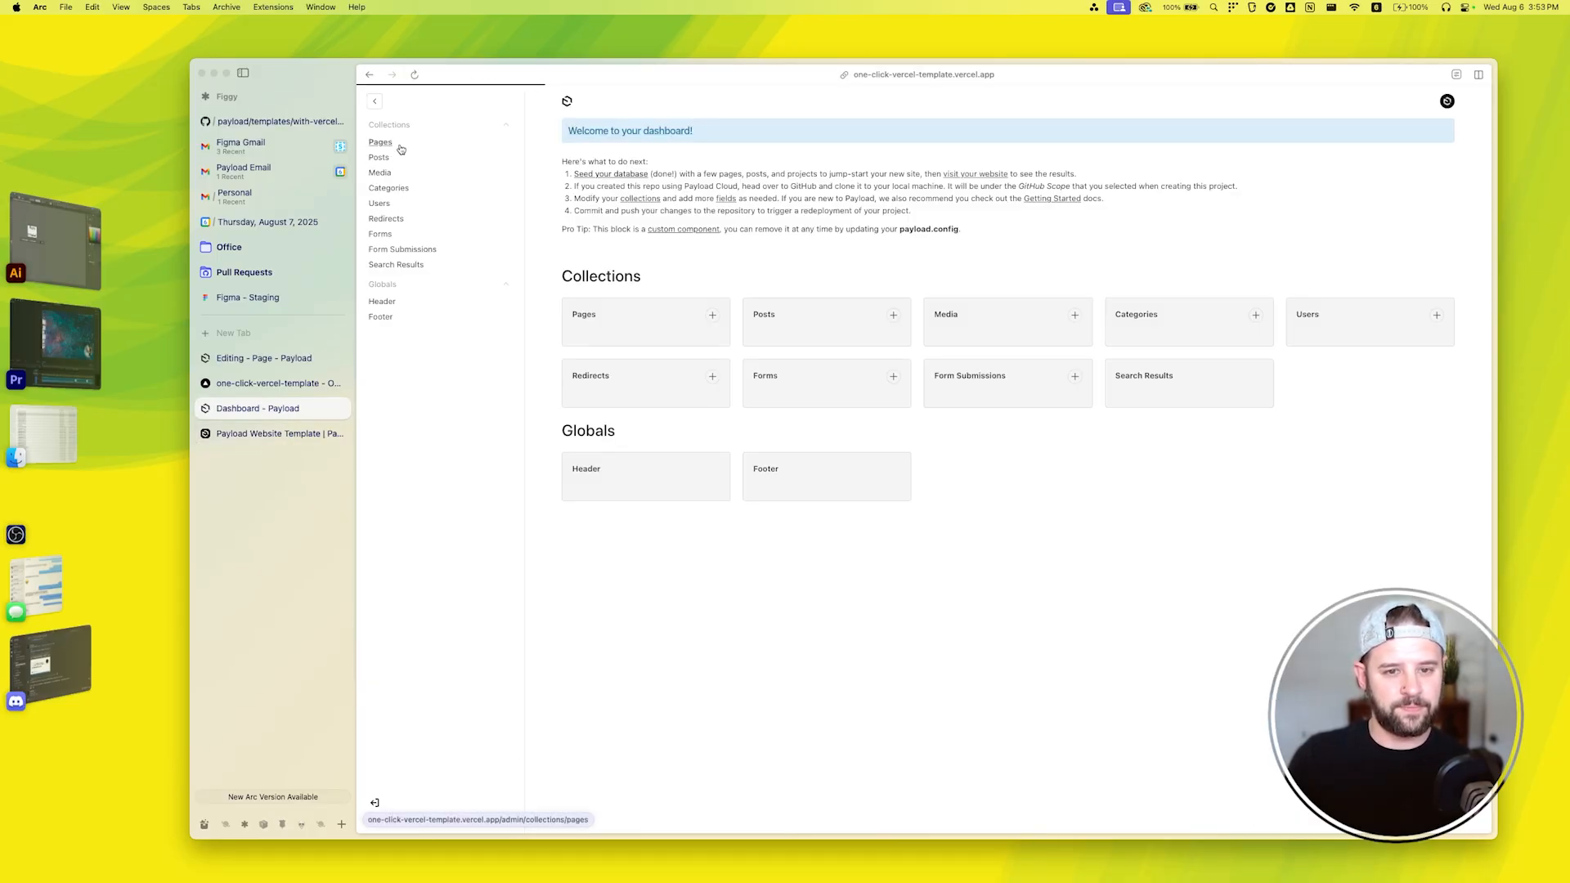
Open the Home page from the Pages collection and view its Content layout blocks.
{"action": "left_click", "coordinate": [380, 142]}
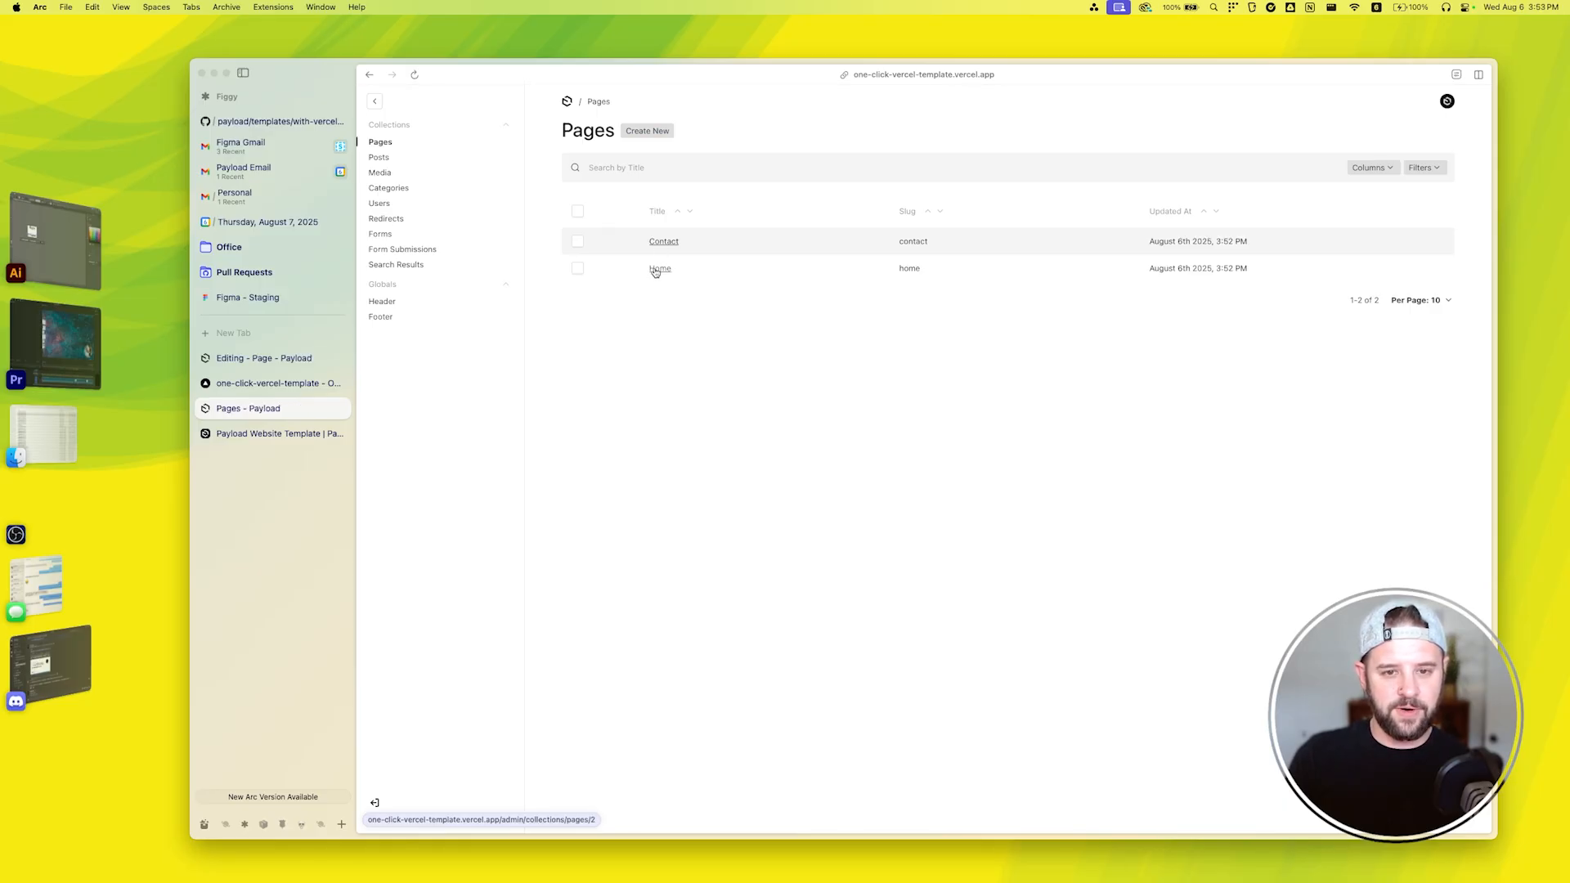
{"action": "left_click", "coordinate": [659, 268]}
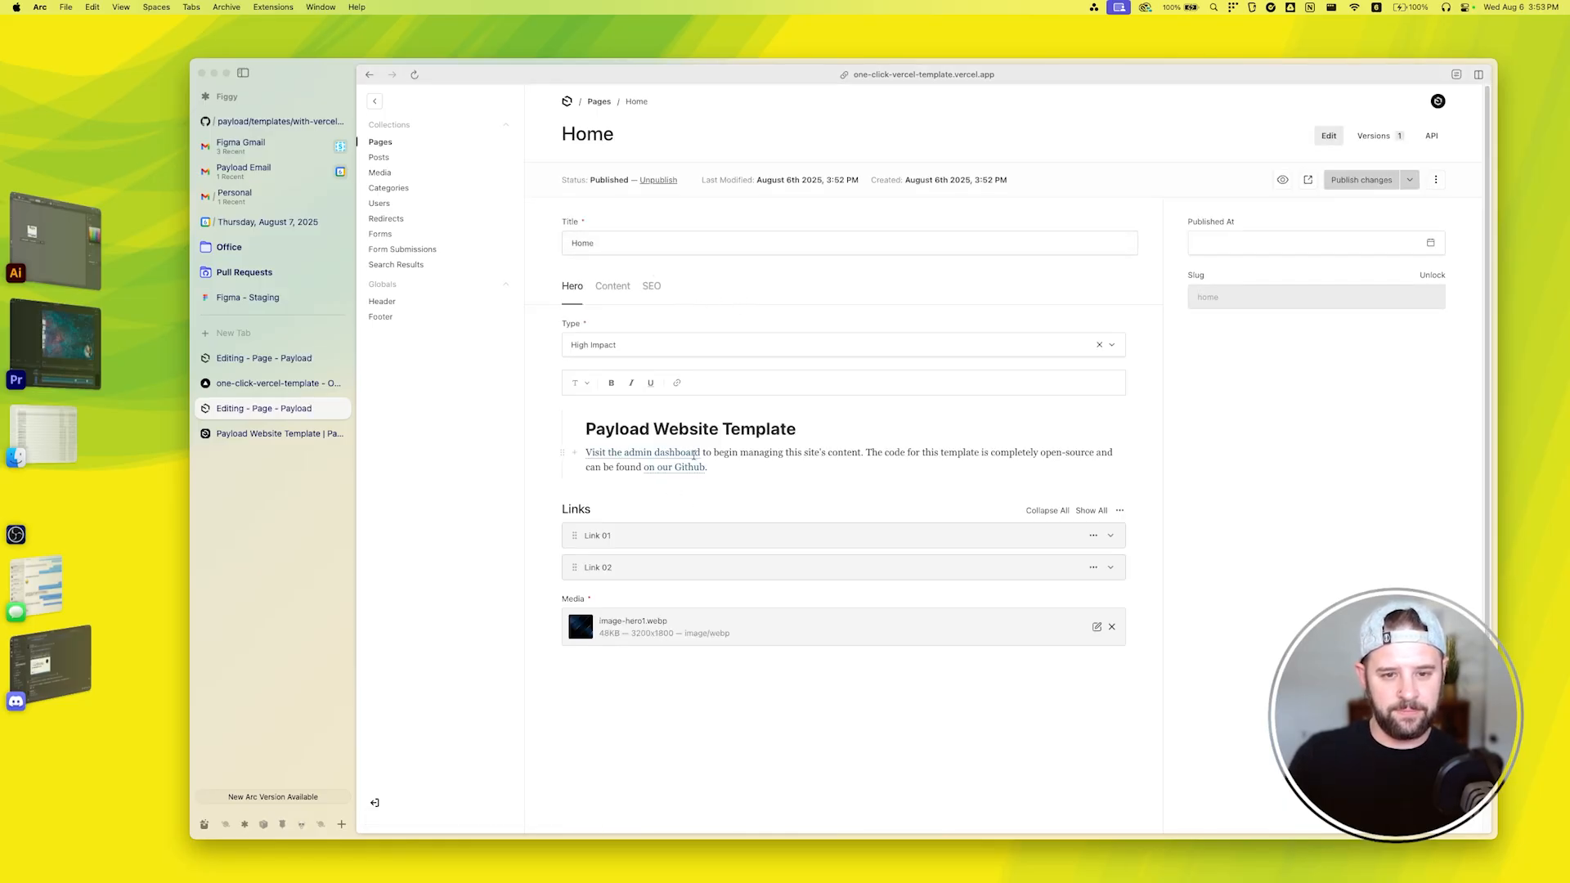
{"action": "mouse_move", "coordinate": [695, 537]}
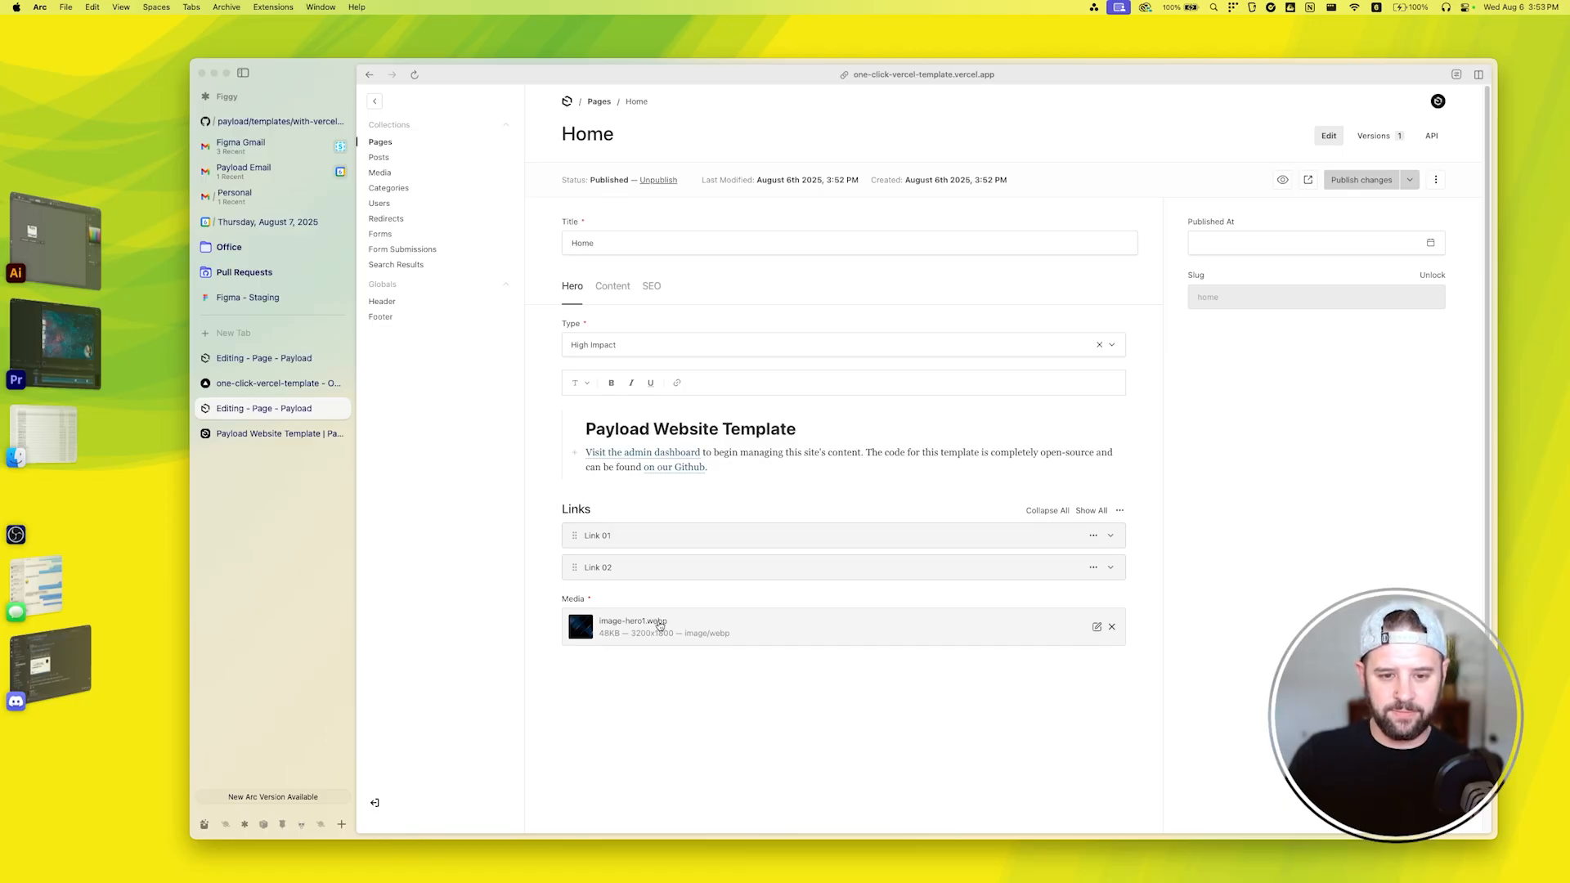
{"action": "left_click", "coordinate": [612, 285]}
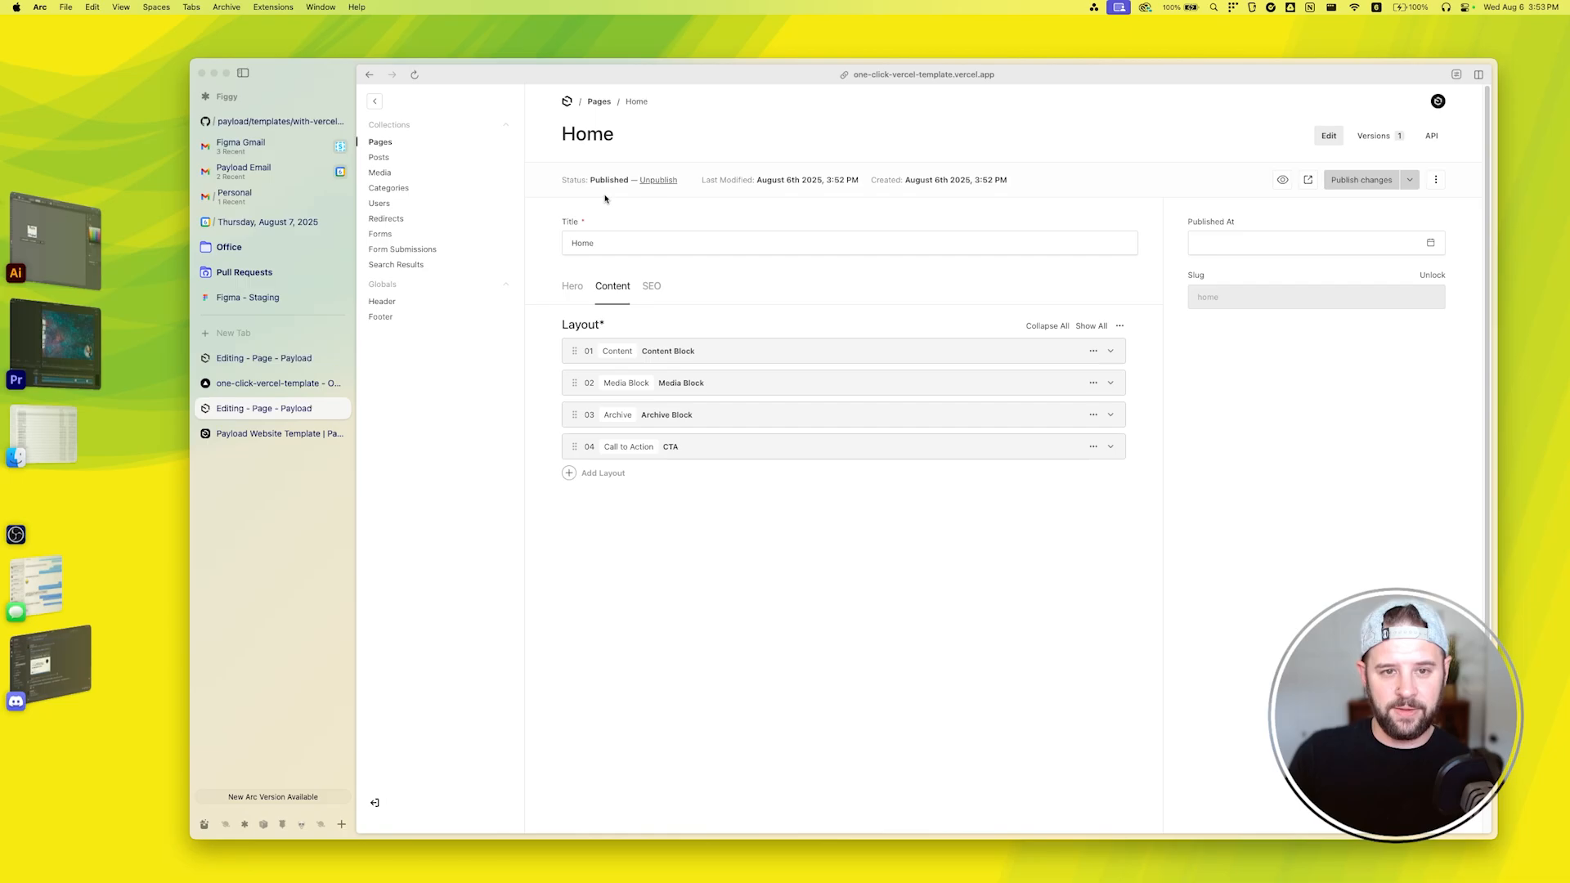
Replace the home hero heading with 'One Click Deploy' and publish the page.
{"action": "left_click", "coordinate": [572, 284]}
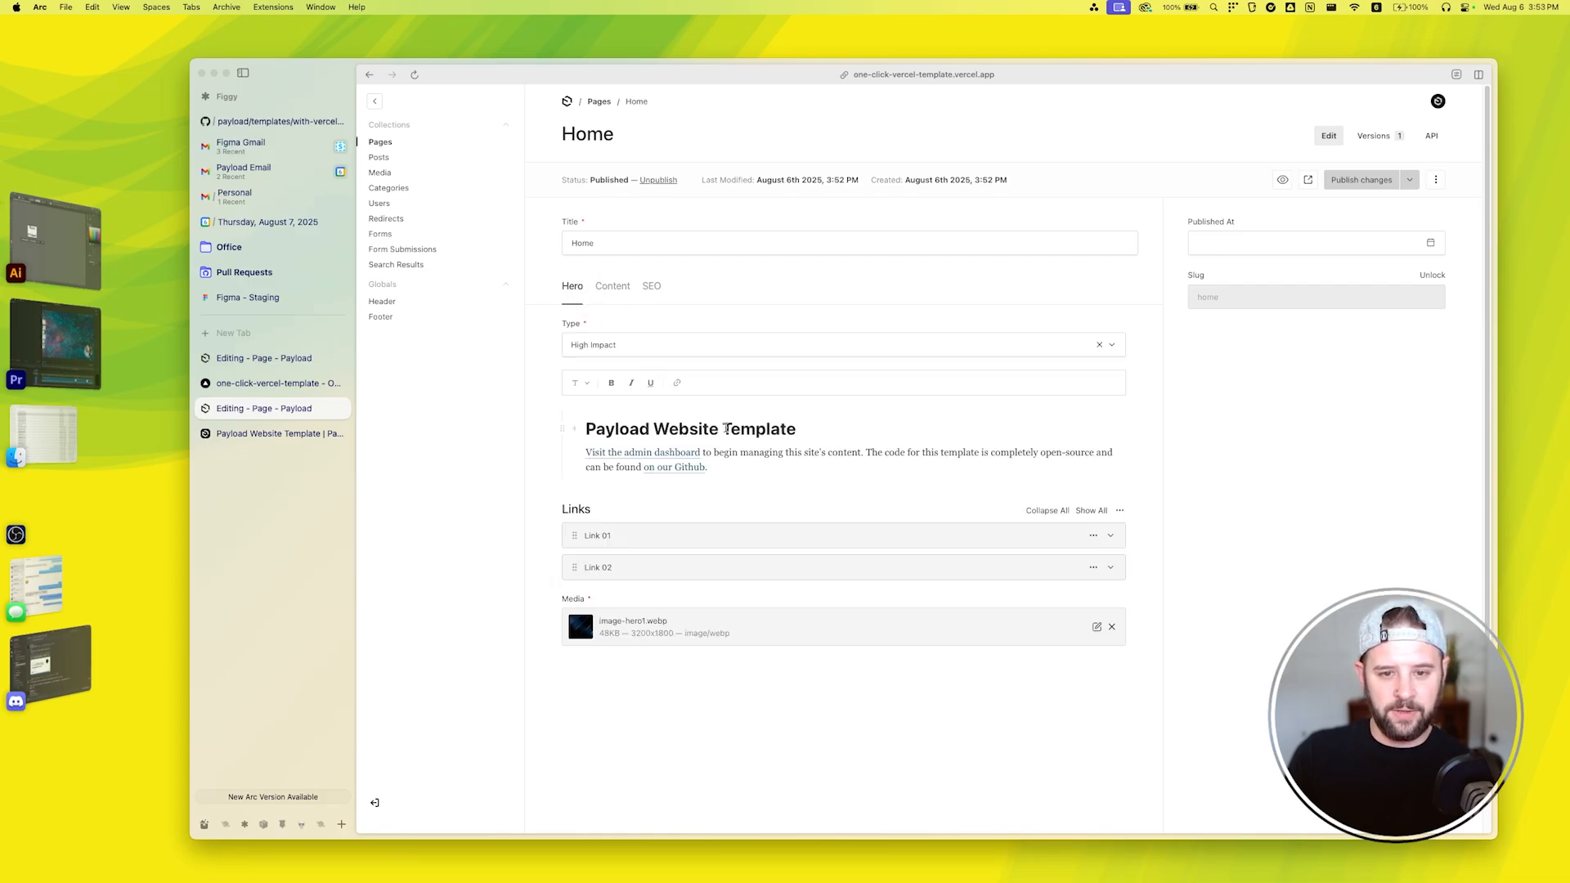
{"action": "left_click_drag", "start_coordinate": [660, 429], "coordinate": [796, 428]}
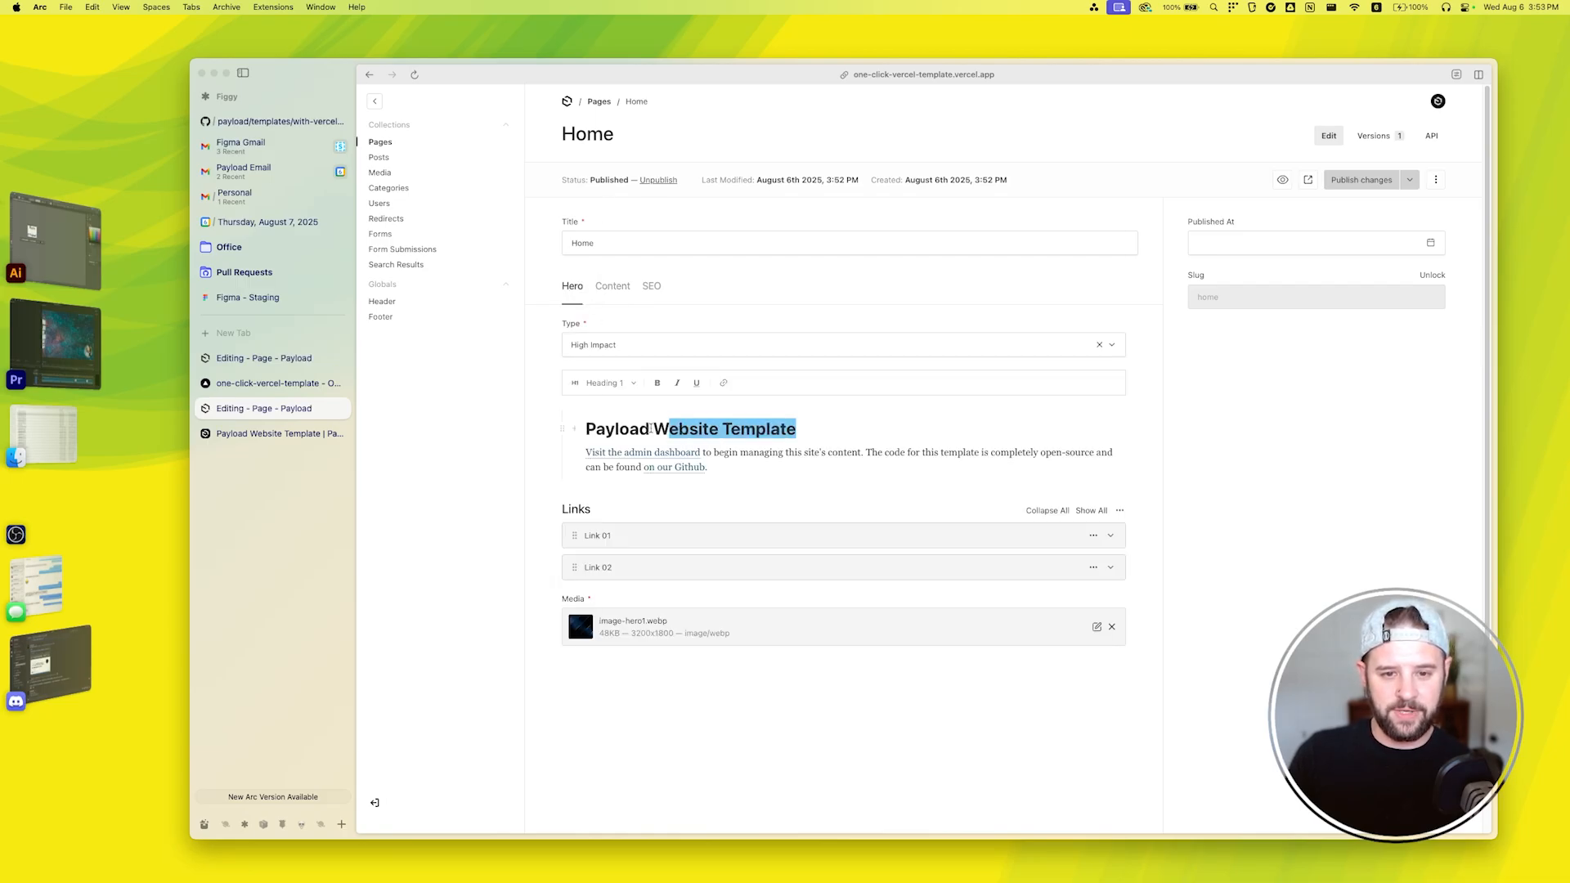
{"action": "type", "text": "One Click Deploy"}
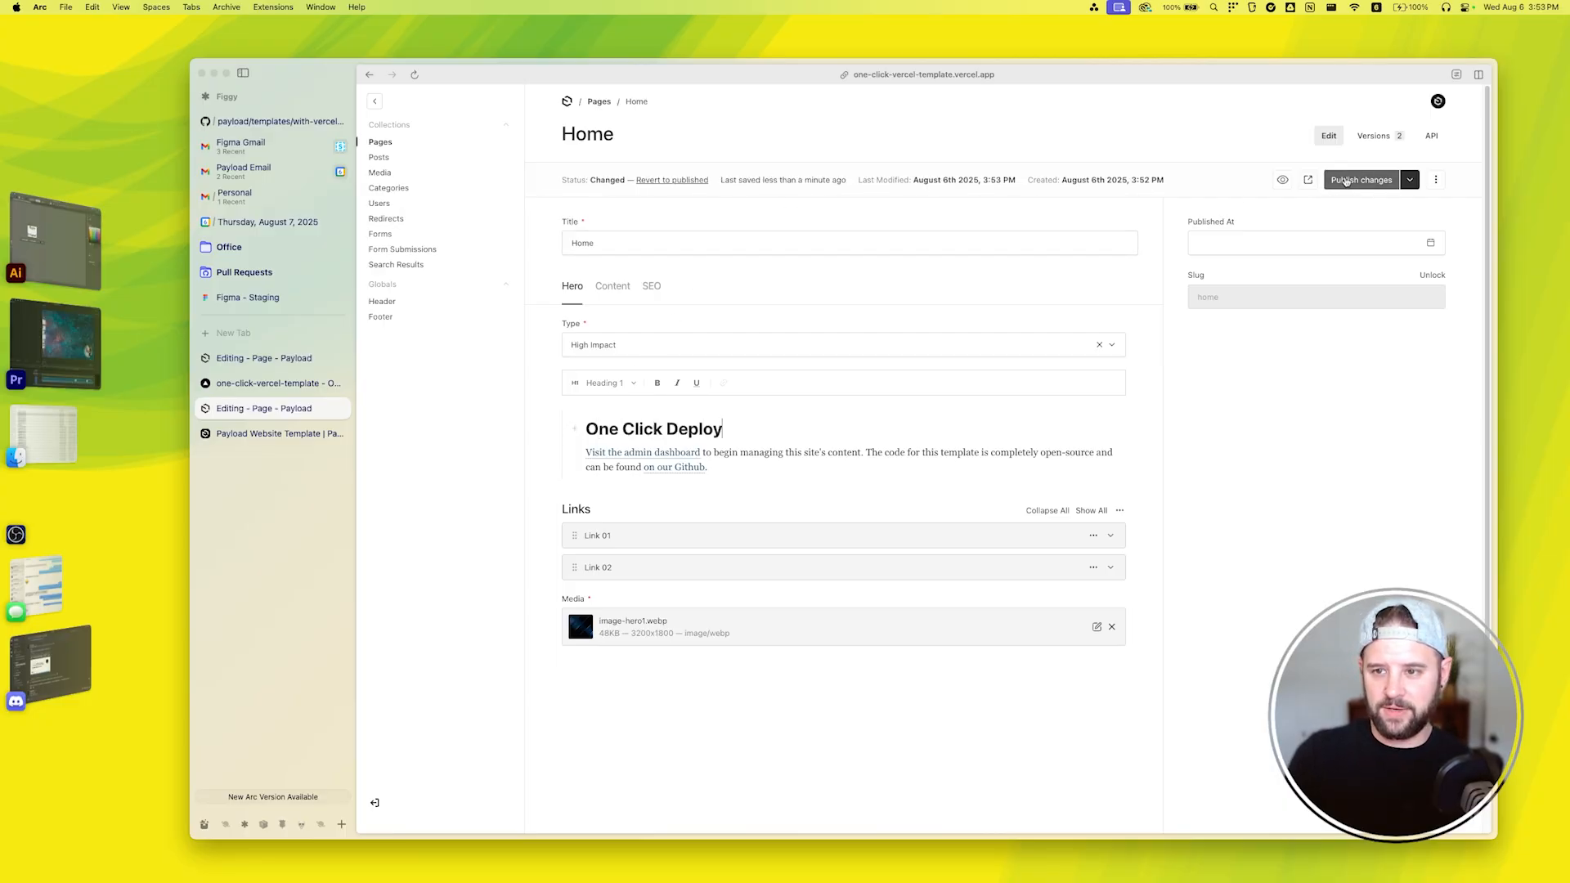
{"action": "left_click", "coordinate": [1360, 180]}
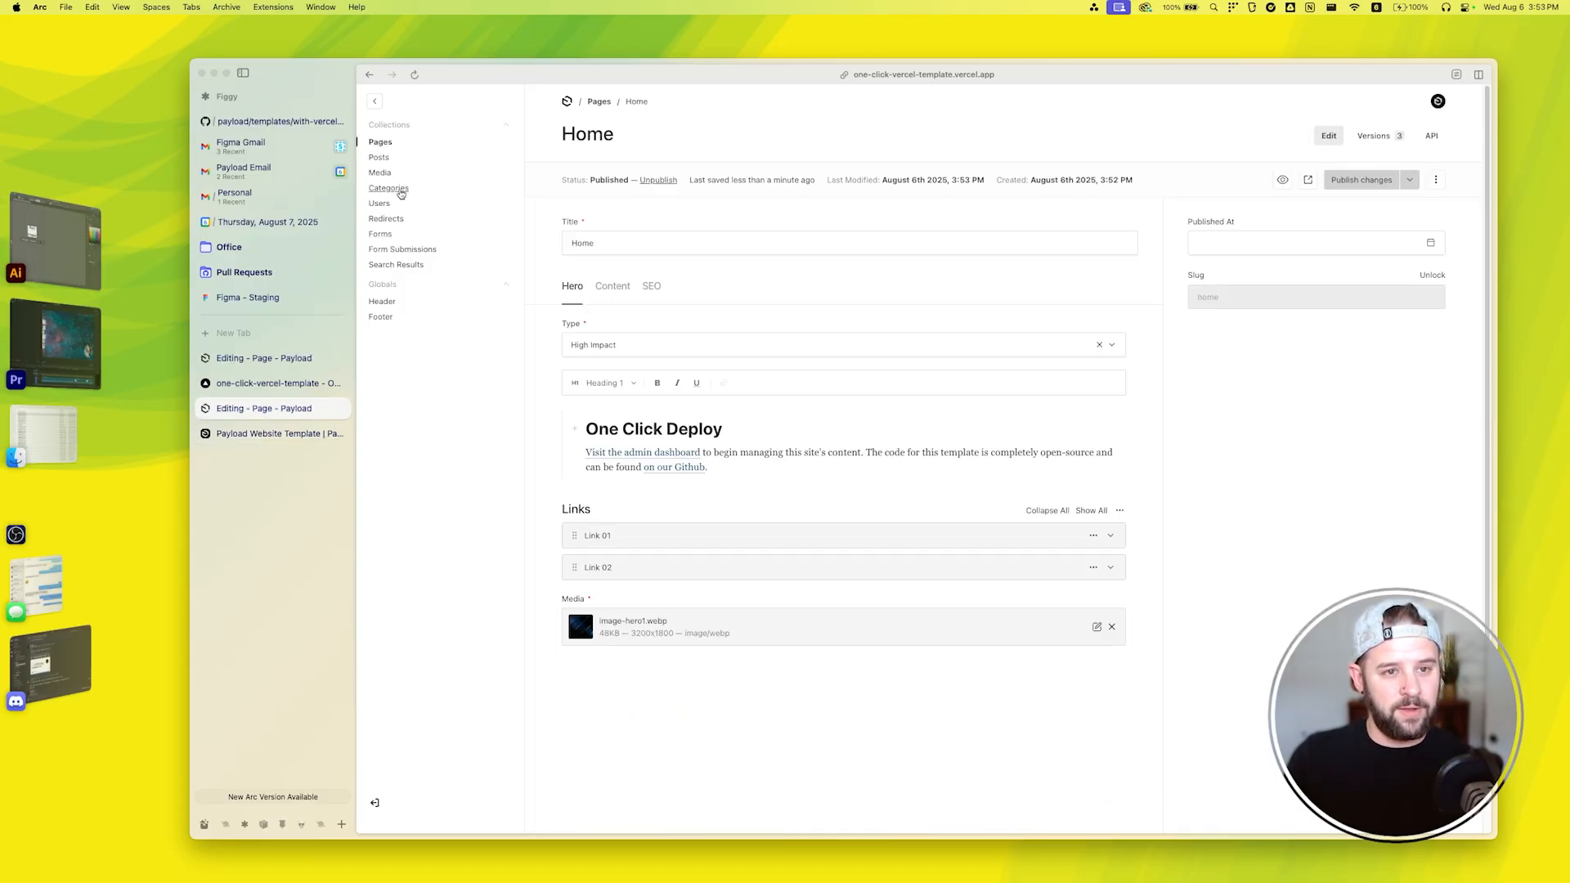
Bring up the Posts collection list from the sidebar.
{"action": "left_click", "coordinate": [378, 157]}
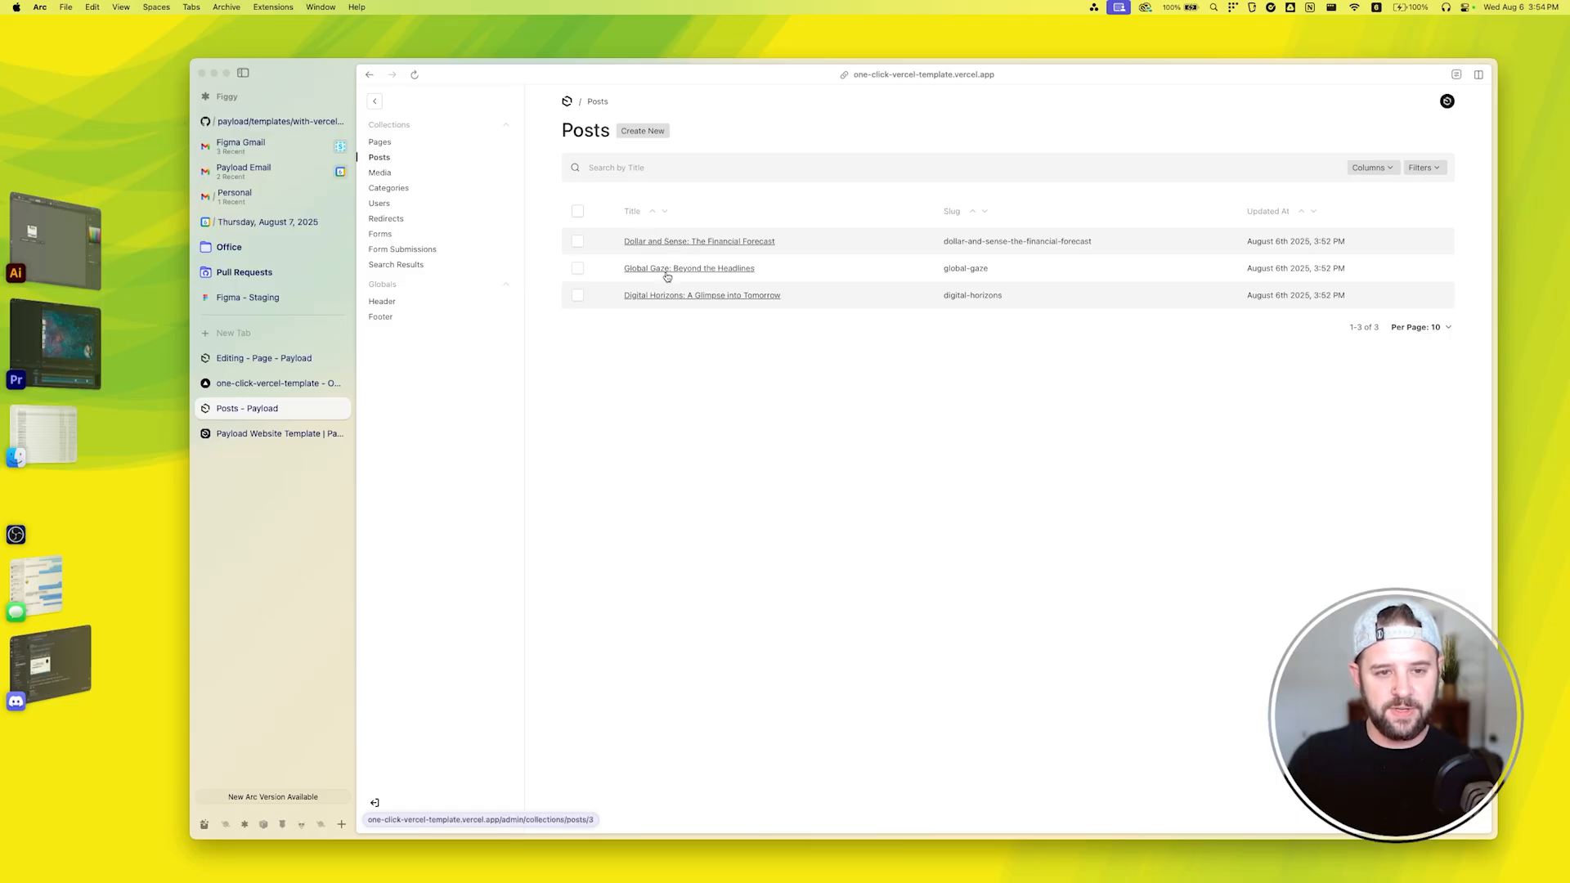